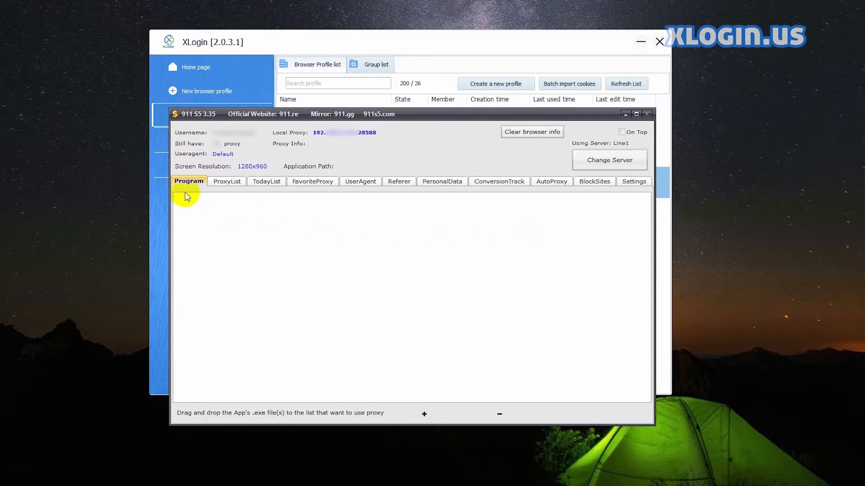
{"action": "mouse_move", "coordinate": [176, 157]}
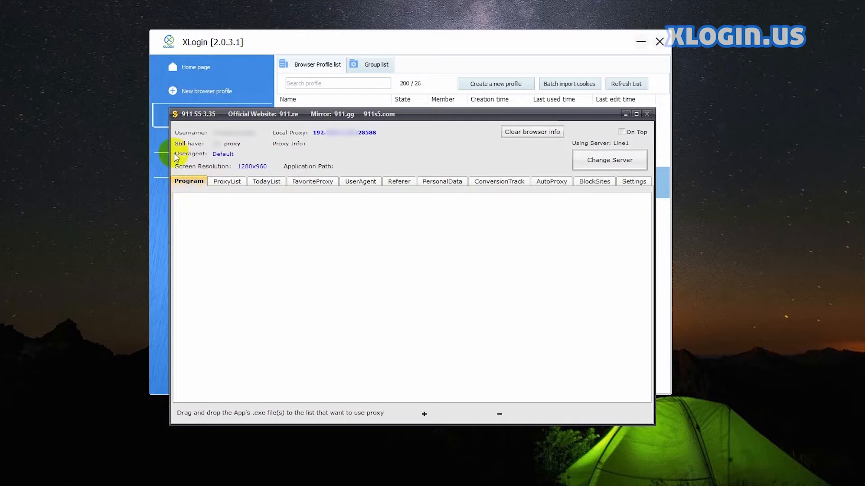
{"action": "mouse_move", "coordinate": [417, 372]}
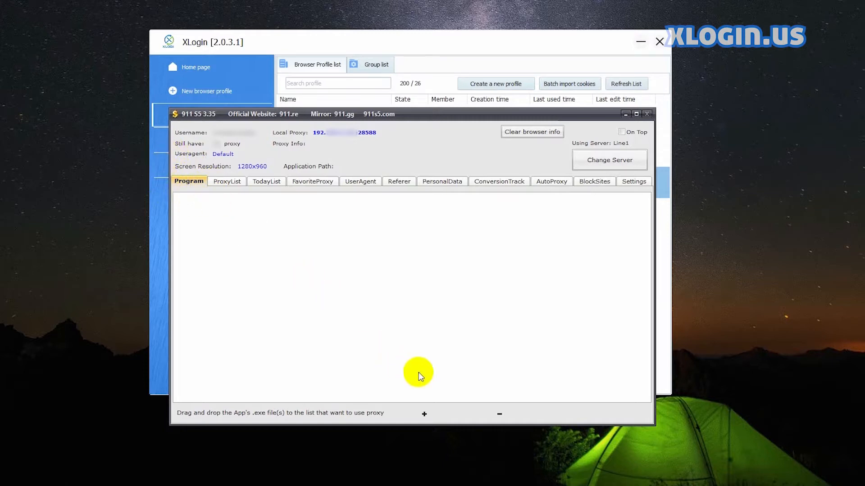
{"action": "mouse_move", "coordinate": [441, 430]}
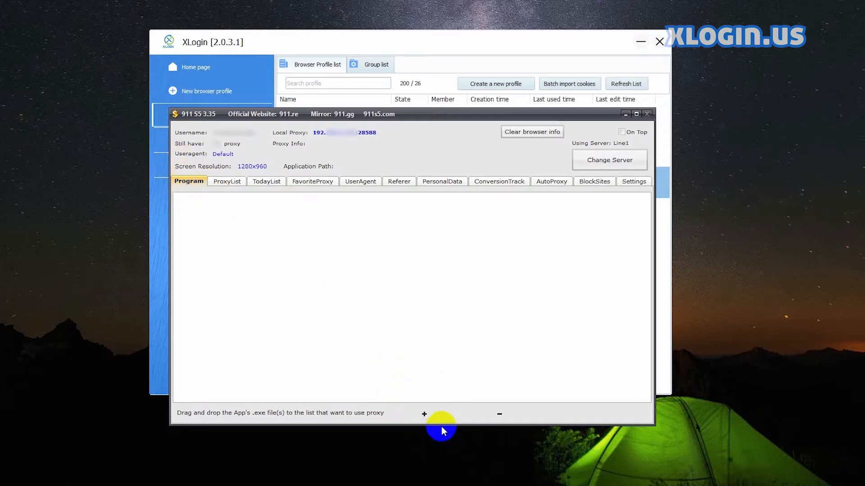
Add AnyDesk.exe to the programs that run through the proxy.
{"action": "left_click", "coordinate": [423, 415]}
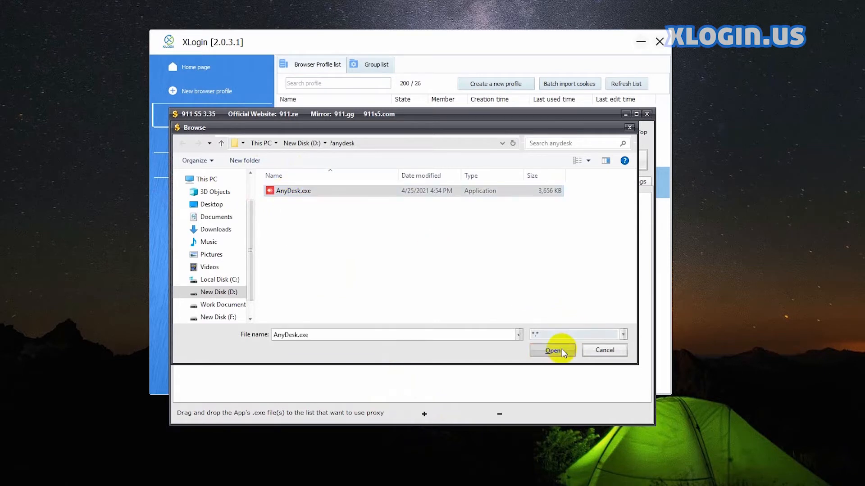
{"action": "left_click", "coordinate": [552, 350]}
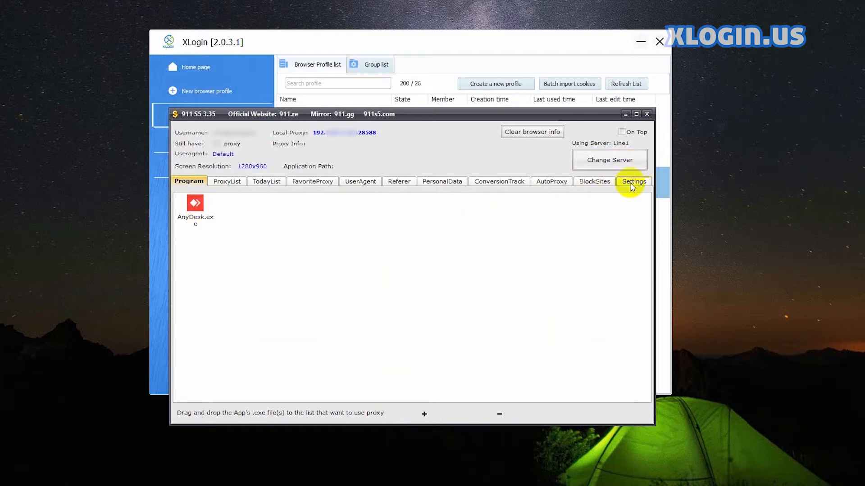
Enable Roboform auto-fill in Settings, confirming the prompt.
{"action": "left_click", "coordinate": [633, 181]}
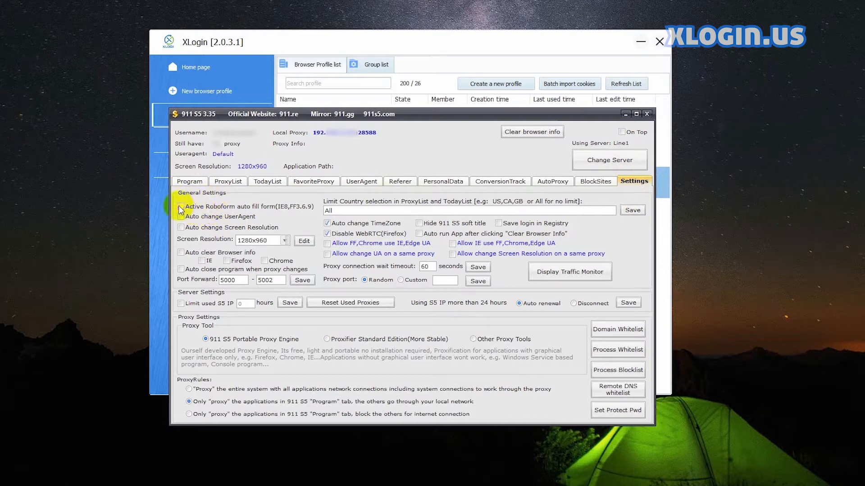
{"action": "left_click", "coordinate": [180, 206]}
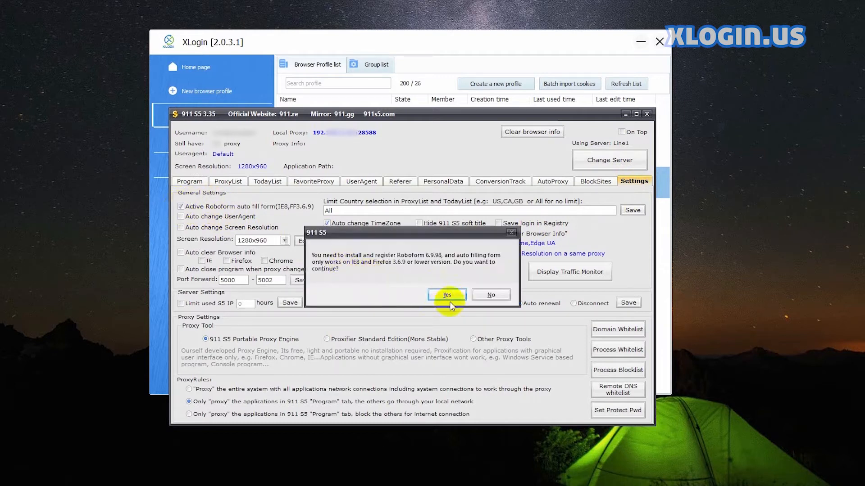
{"action": "left_click", "coordinate": [446, 295]}
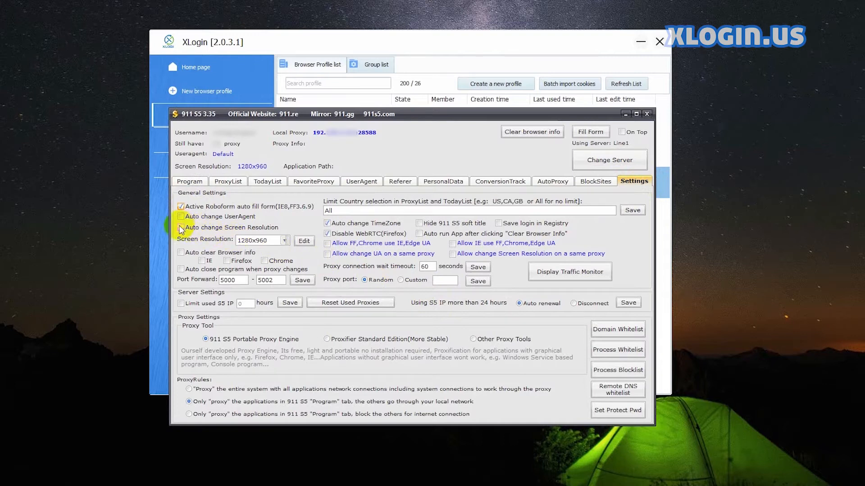
{"action": "left_click", "coordinate": [284, 240]}
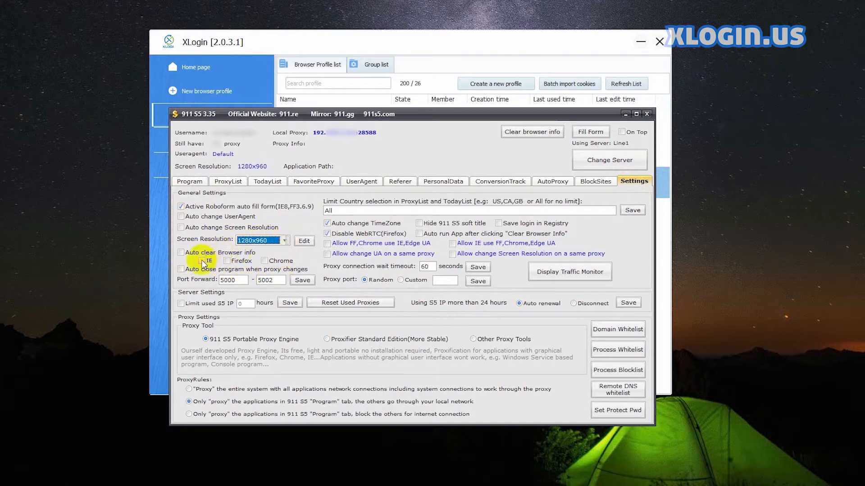
Enable auto-clearing of IE, Firefox and Chrome info and save port forwarding 5000–5030.
{"action": "left_click", "coordinate": [202, 260]}
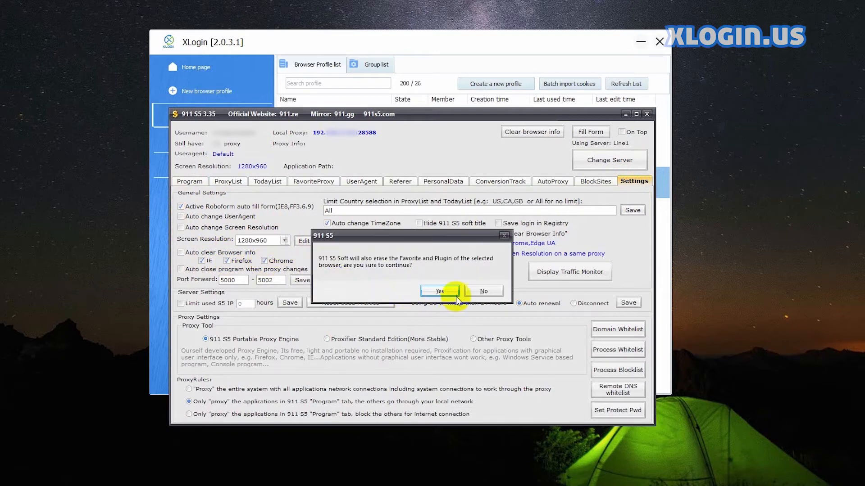
{"action": "left_click", "coordinate": [438, 291]}
{"action": "type", "text": "503"}
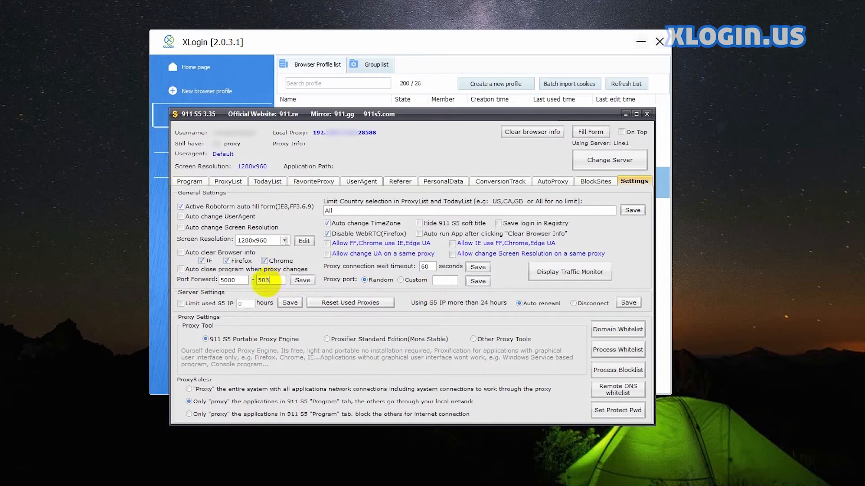
{"action": "left_click", "coordinate": [301, 280]}
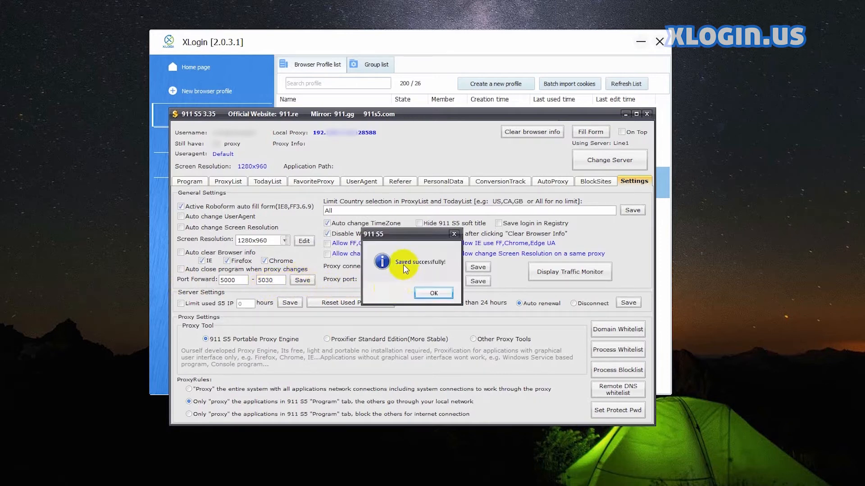
{"action": "left_click", "coordinate": [434, 292]}
{"action": "type", "text": "24"}
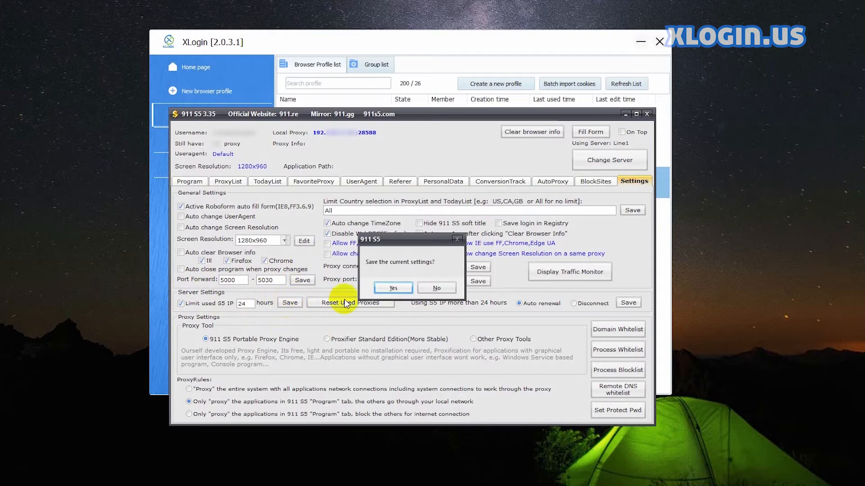
Save the 24-hour used-IP limit, disable TimeZone/WebRTC changes, and choose a custom proxy port.
{"action": "left_click", "coordinate": [392, 288]}
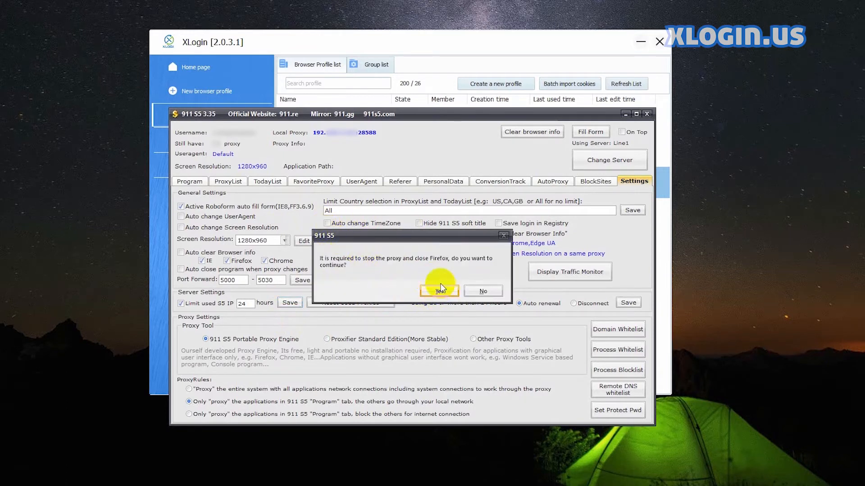
{"action": "left_click", "coordinate": [438, 291]}
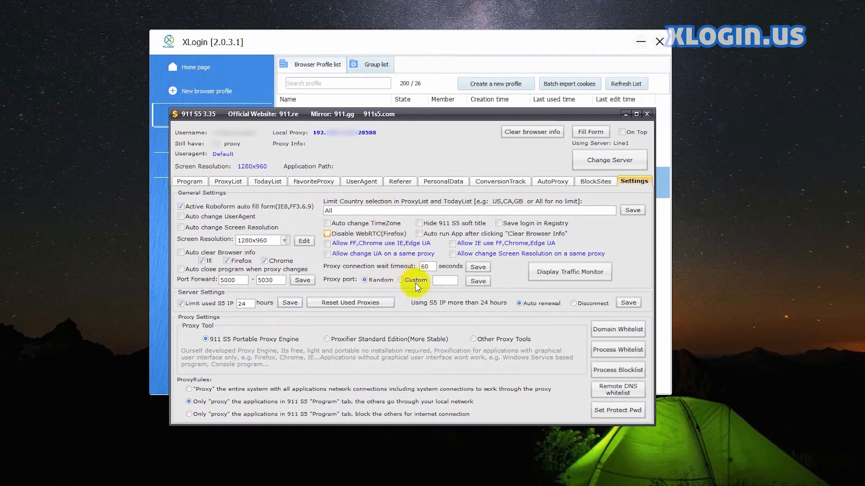
{"action": "left_click", "coordinate": [403, 279]}
{"action": "type", "text": "26408"}
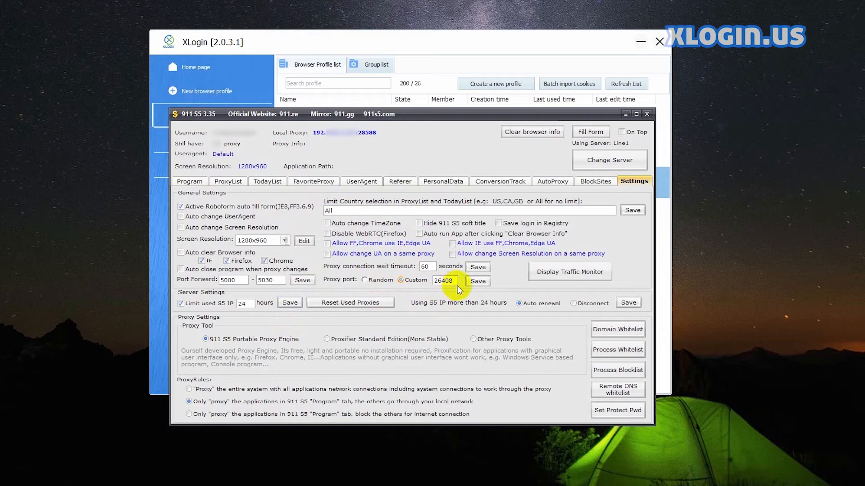
Save custom proxy port 26408 and select Other Proxy Tools as the proxy engine.
{"action": "left_click", "coordinate": [477, 281]}
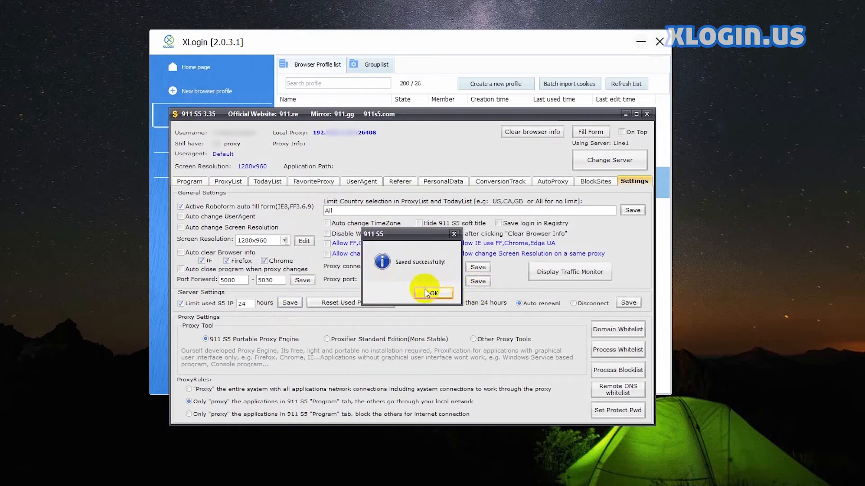
{"action": "left_click", "coordinate": [433, 292]}
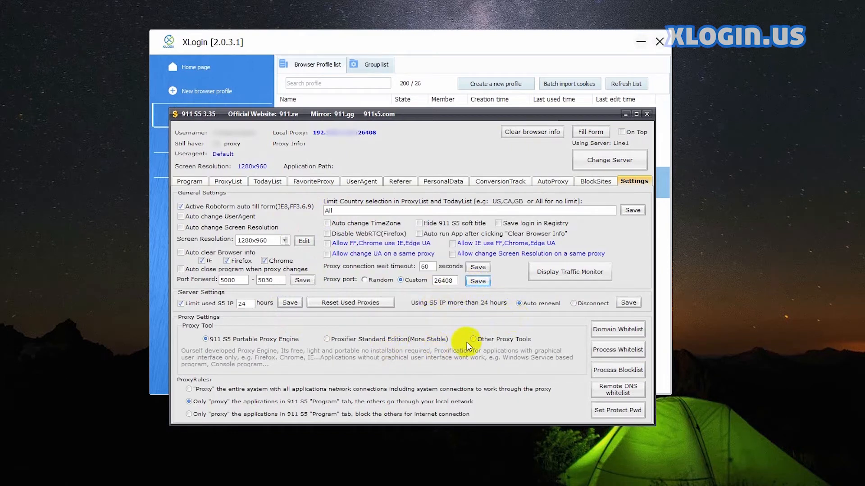
{"action": "left_click", "coordinate": [473, 340]}
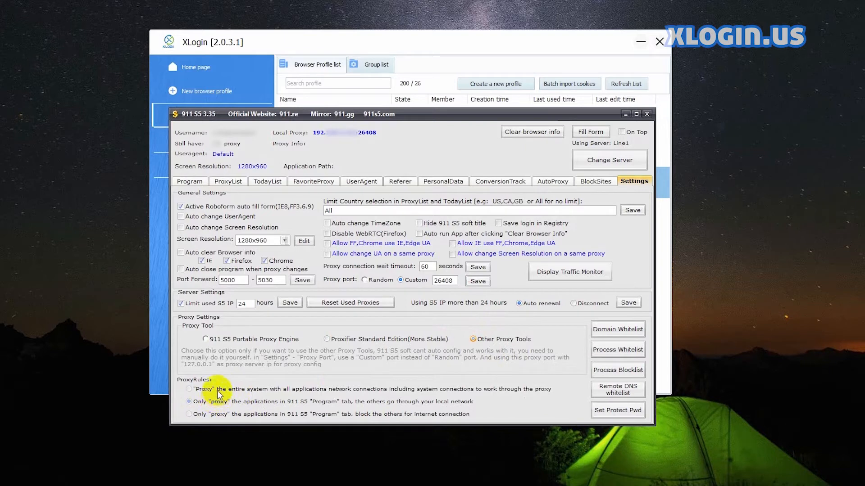
Filter the ProxyList to US proxies.
{"action": "left_click", "coordinate": [228, 181]}
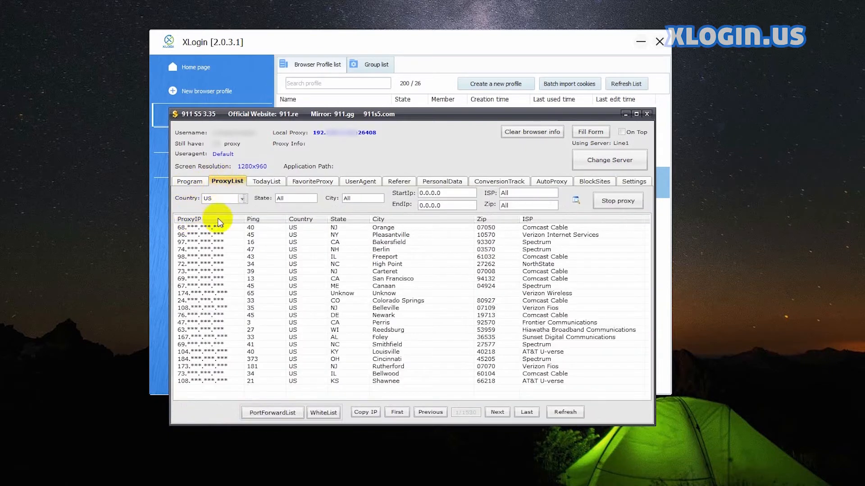
{"action": "mouse_move", "coordinate": [276, 302]}
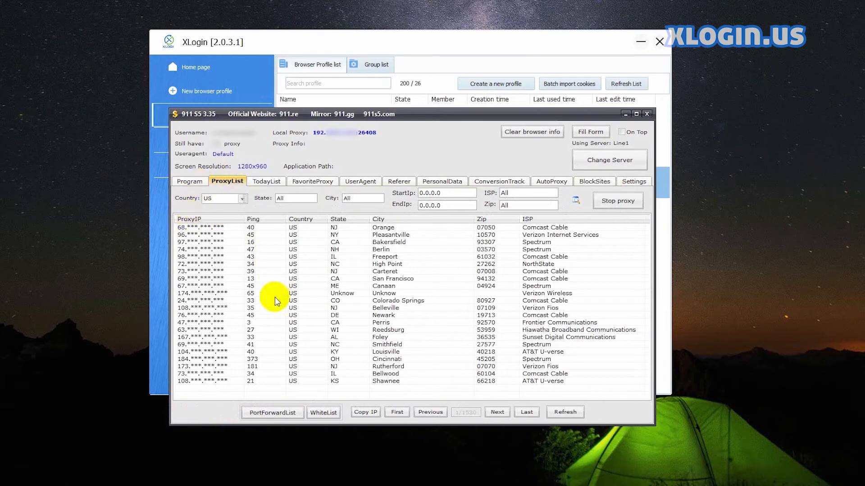
{"action": "left_click", "coordinate": [242, 199]}
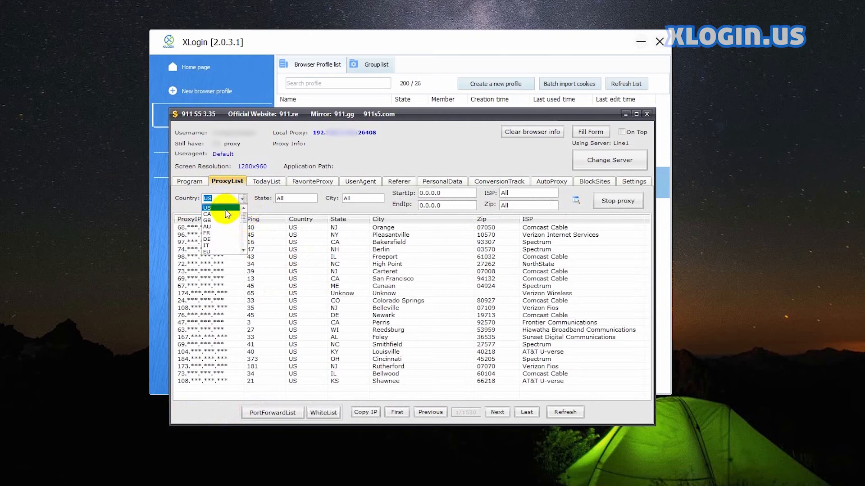
{"action": "left_click", "coordinate": [207, 209]}
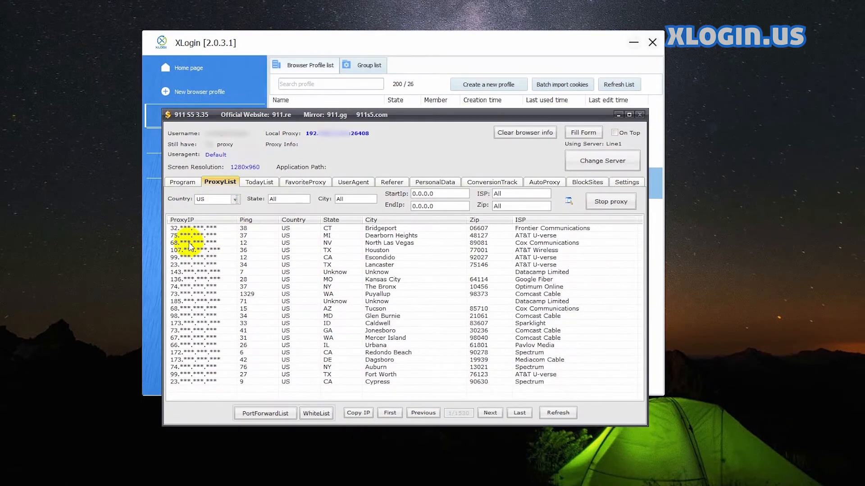
Forward the North Las Vegas and Escondido proxies to ports 5000 and 5001 and view the PortForwardList.
{"action": "right_click", "coordinate": [193, 242]}
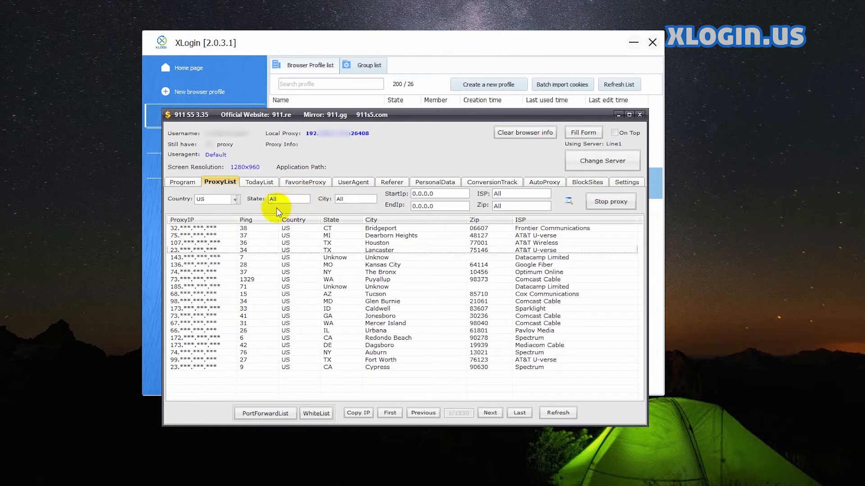
{"action": "left_click", "coordinate": [265, 414]}
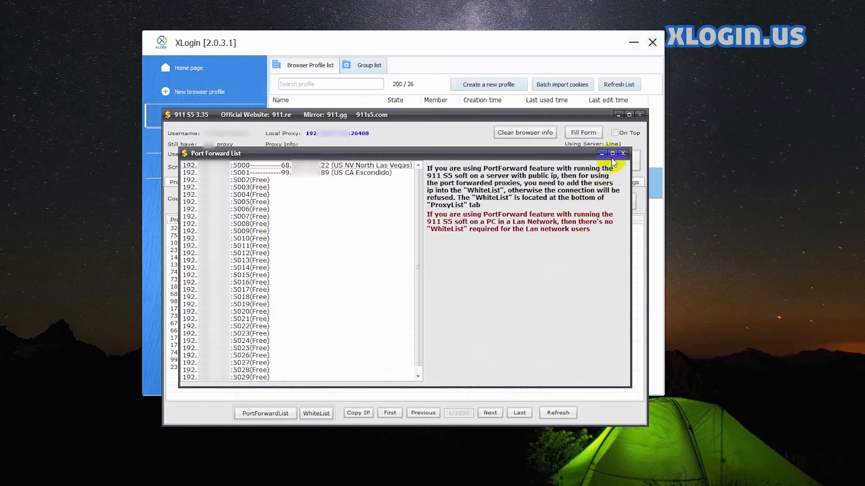
{"action": "mouse_move", "coordinate": [445, 46]}
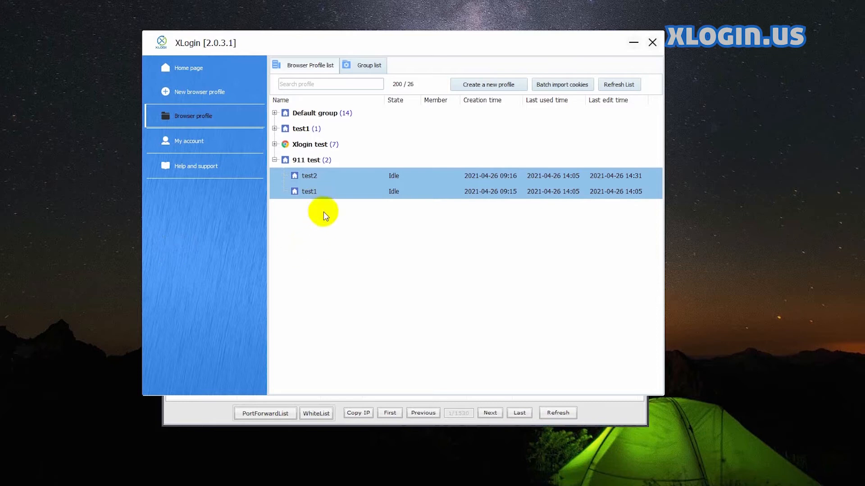
Open the test2 profile's proxy server settings.
{"action": "left_click", "coordinate": [309, 191]}
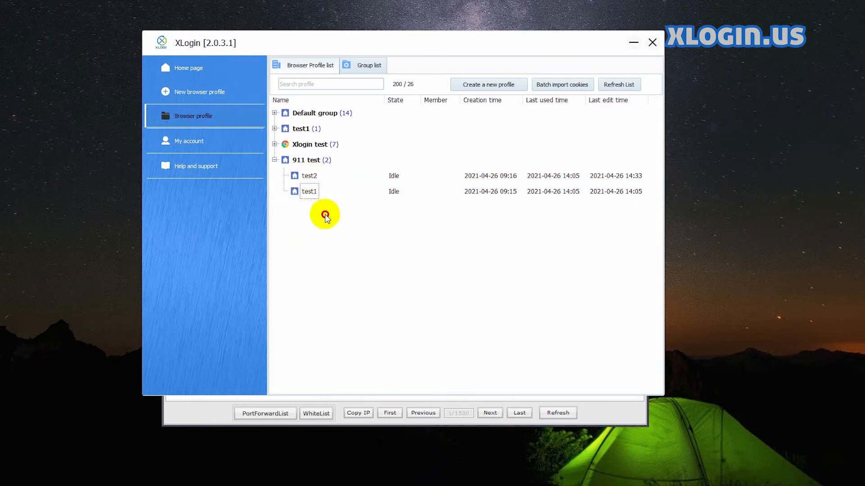
{"action": "right_click", "coordinate": [309, 176]}
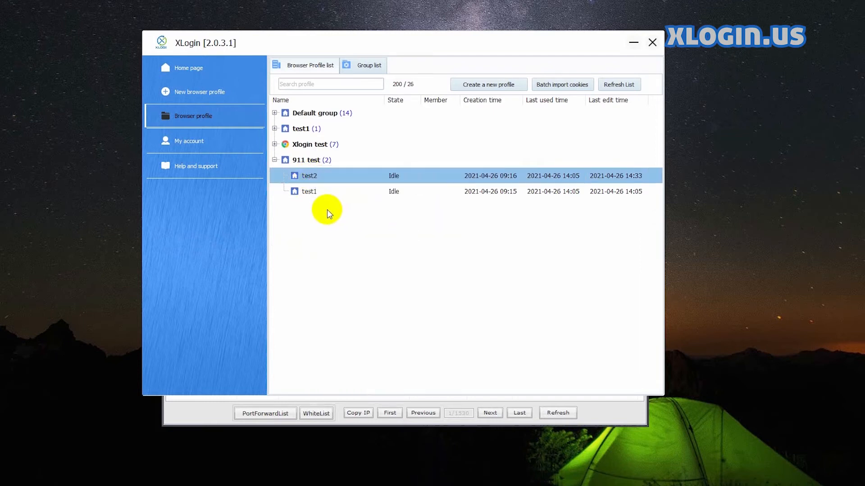
{"action": "double_click", "coordinate": [309, 175]}
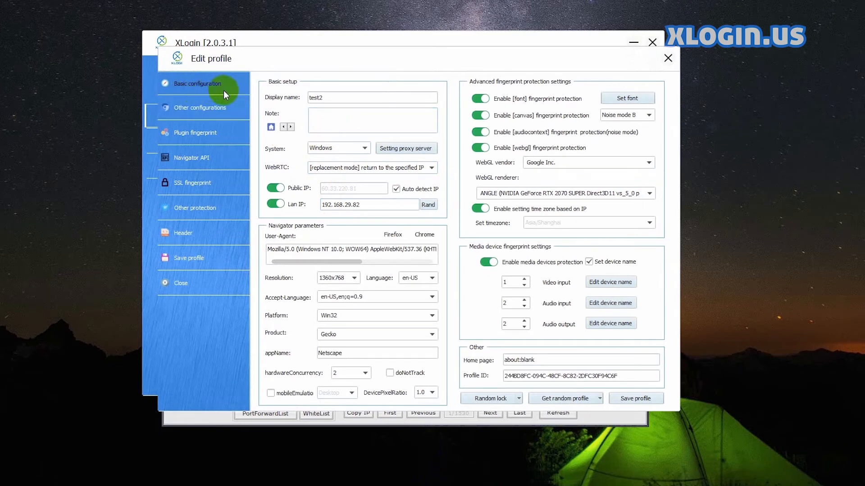
{"action": "left_click", "coordinate": [407, 147]}
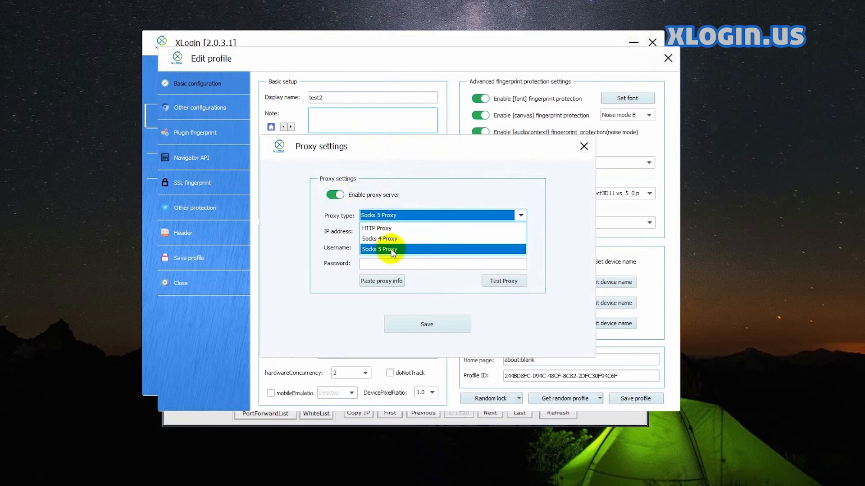
Enter SOCKS5 proxy address 127.0.0.1 with port 5000.
{"action": "left_click", "coordinate": [379, 248]}
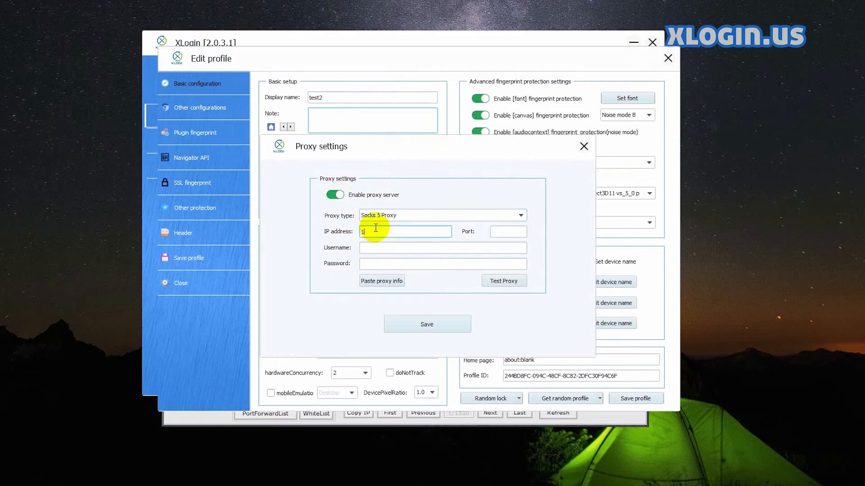
{"action": "type", "text": "127.0."}
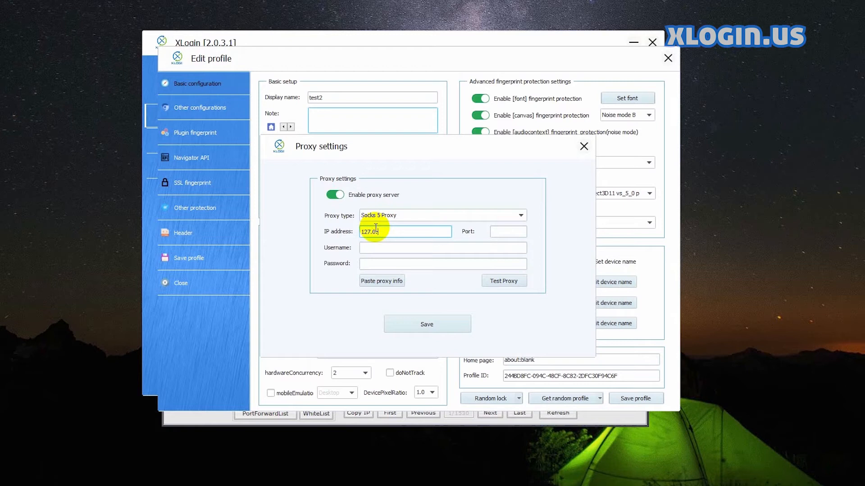
{"action": "left_click", "coordinate": [507, 232]}
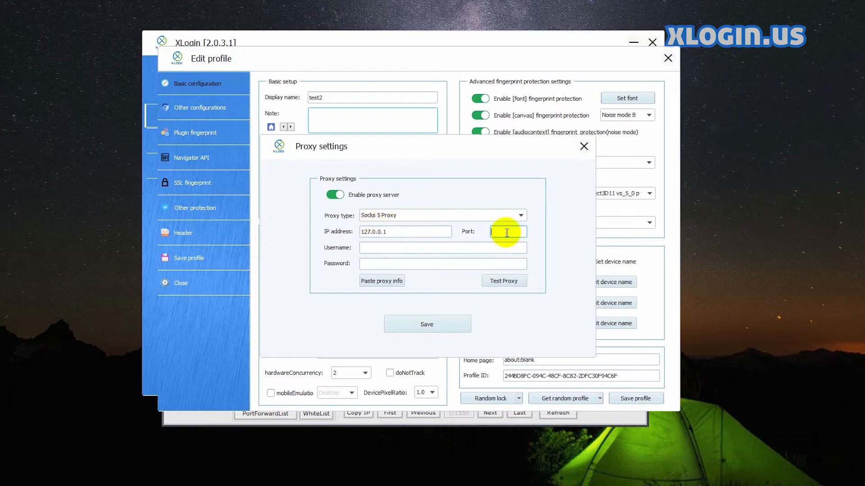
{"action": "type", "text": "5000"}
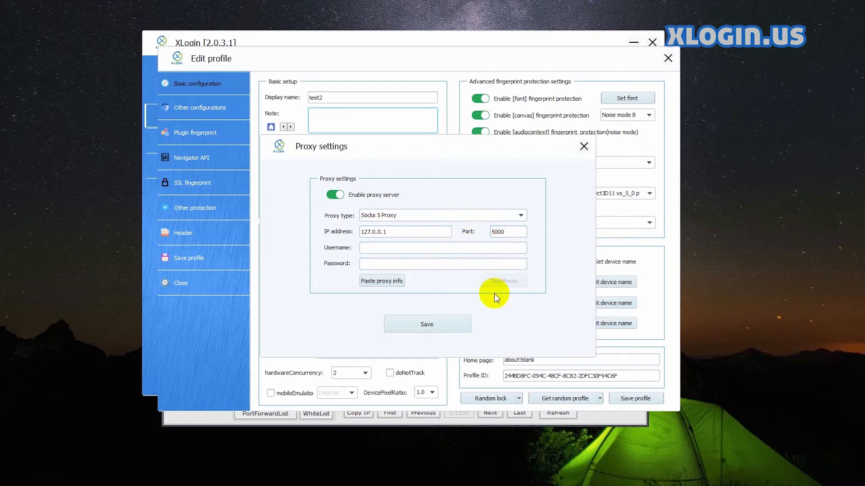
Test the proxy as North Las Vegas, US, keep the settings and save the test2 profile.
{"action": "left_click", "coordinate": [503, 281]}
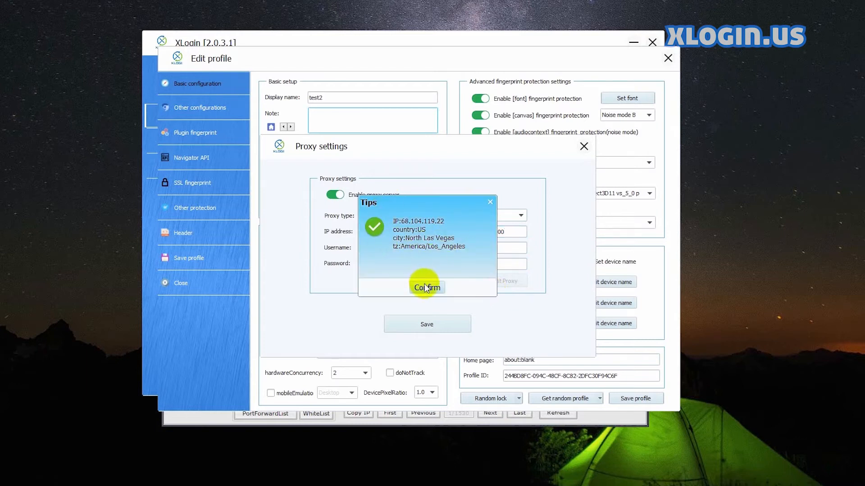
{"action": "left_click", "coordinate": [426, 287]}
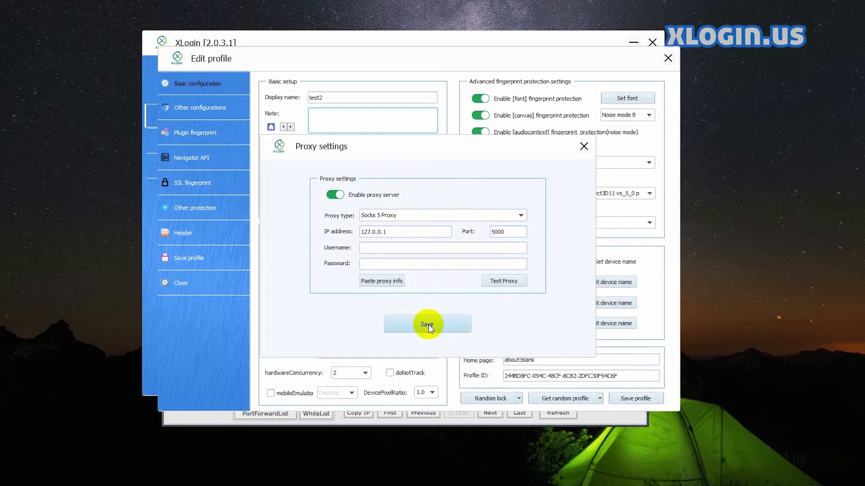
{"action": "left_click", "coordinate": [427, 324]}
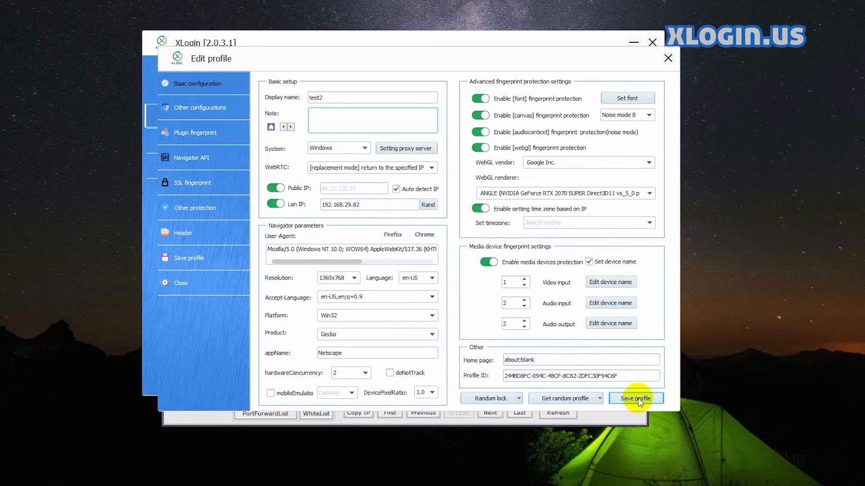
{"action": "left_click", "coordinate": [635, 398]}
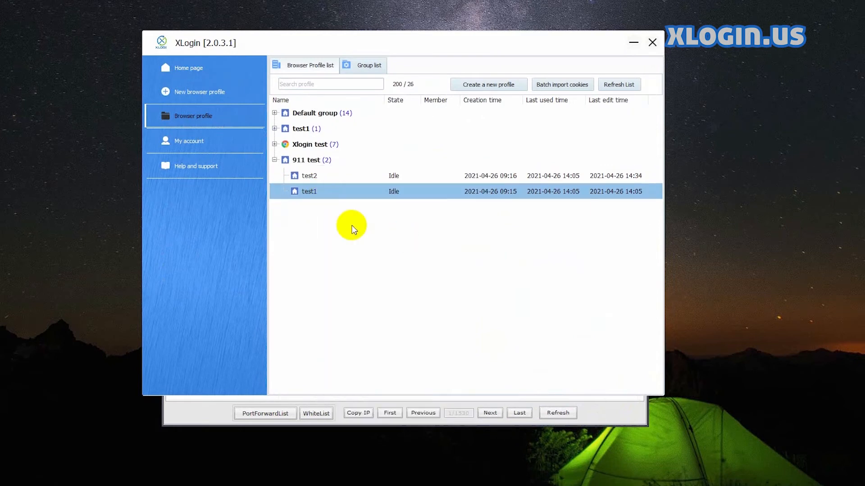
Give the test1 profile a SOCKS5 proxy at 127.0.0.1 port 5001.
{"action": "double_click", "coordinate": [308, 191]}
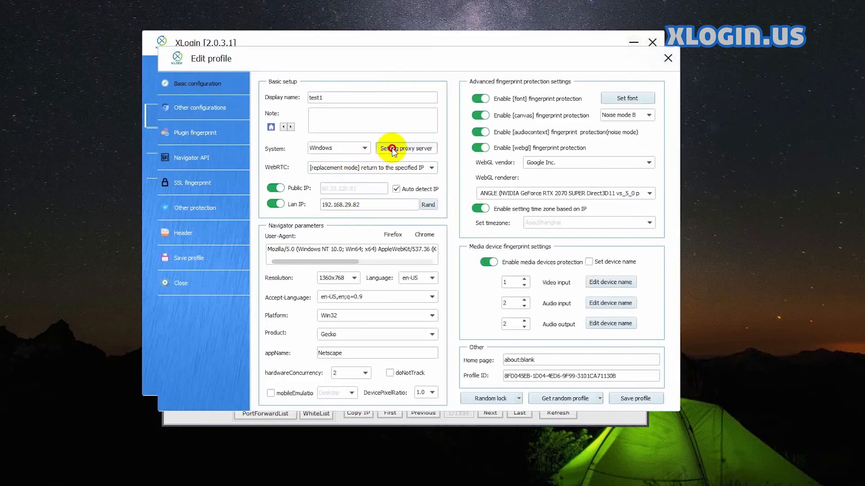
{"action": "left_click", "coordinate": [407, 148]}
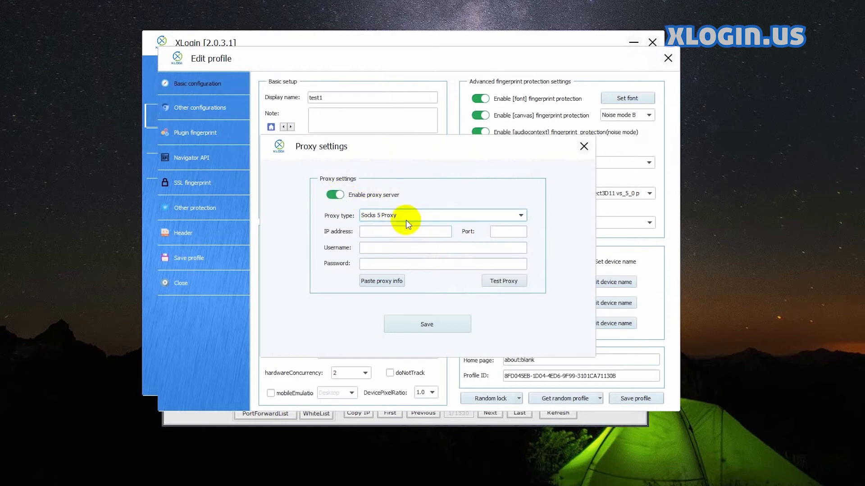
{"action": "left_click", "coordinate": [405, 232]}
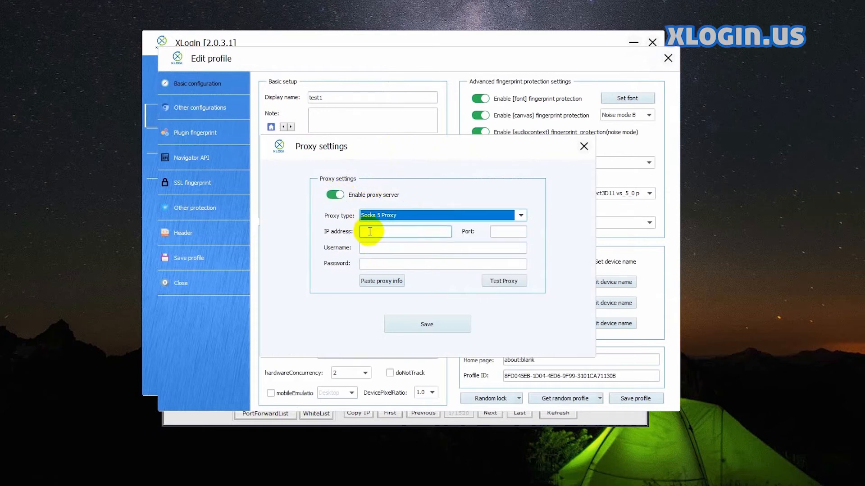
{"action": "type", "text": "123"}
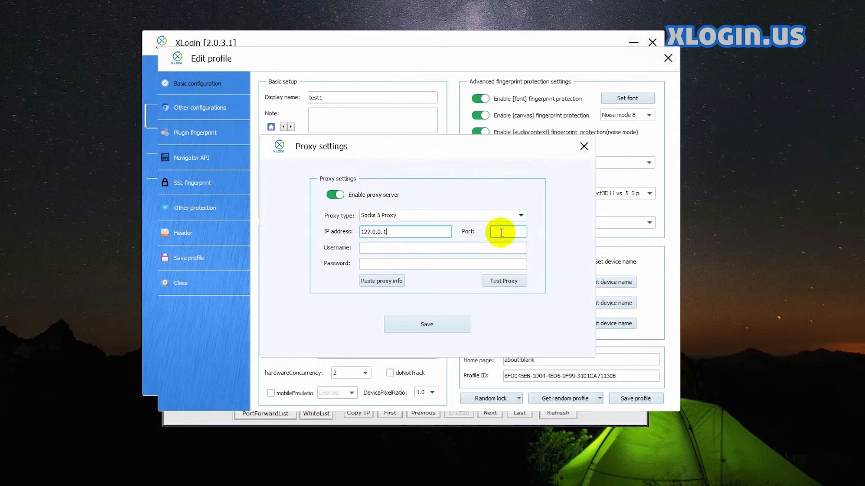
{"action": "type", "text": "5000"}
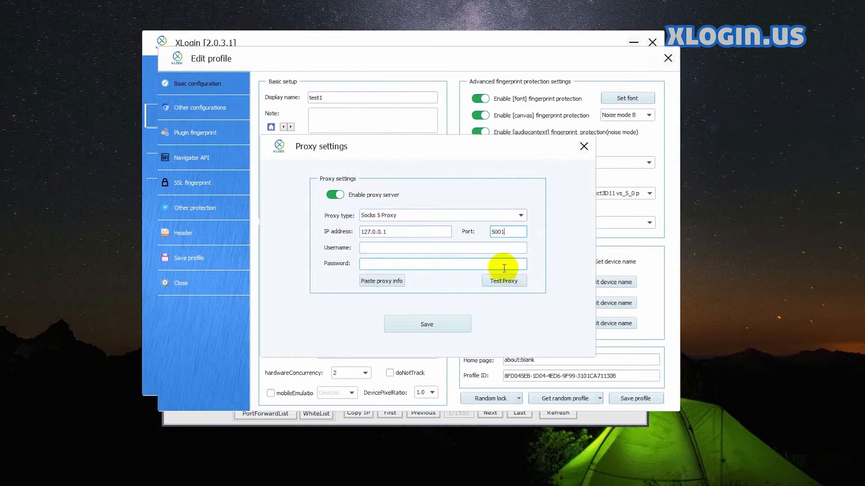
Test the proxy as Escondido, US, keep the settings and save the test1 profile.
{"action": "left_click", "coordinate": [502, 282]}
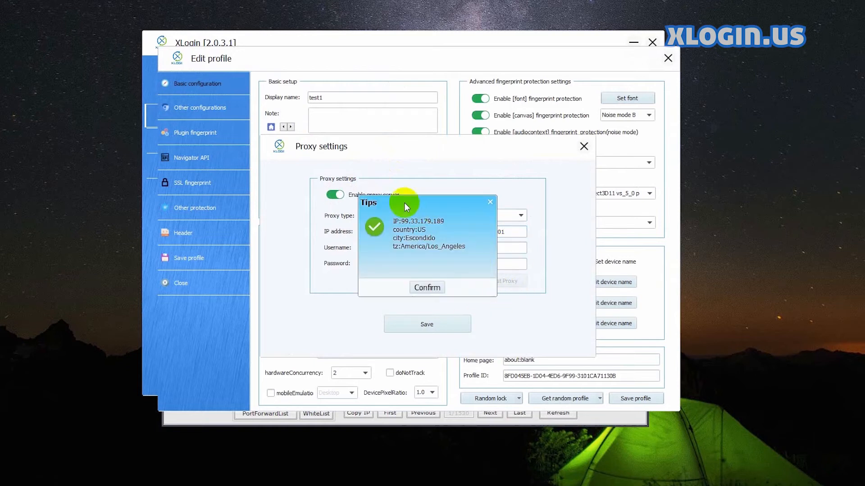
{"action": "left_click", "coordinate": [427, 287]}
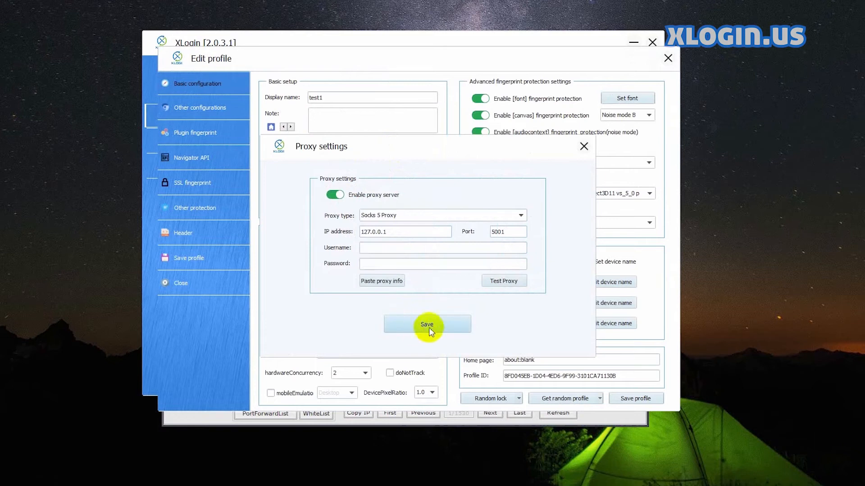
{"action": "left_click", "coordinate": [427, 324]}
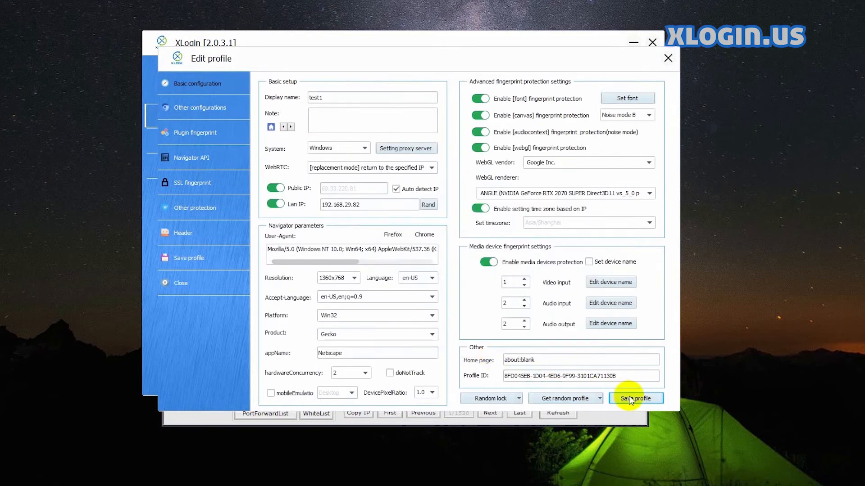
{"action": "left_click", "coordinate": [635, 399]}
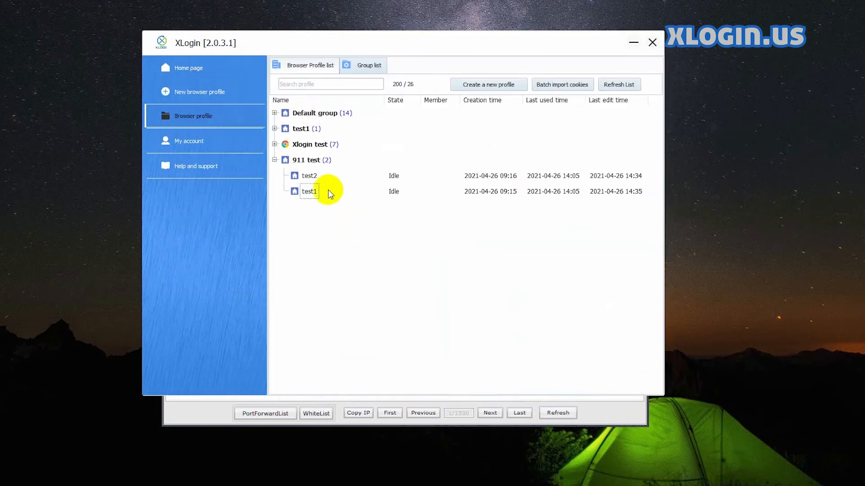
Launch both profile browsers and load whoer.net in each.
{"action": "left_click", "coordinate": [309, 175]}
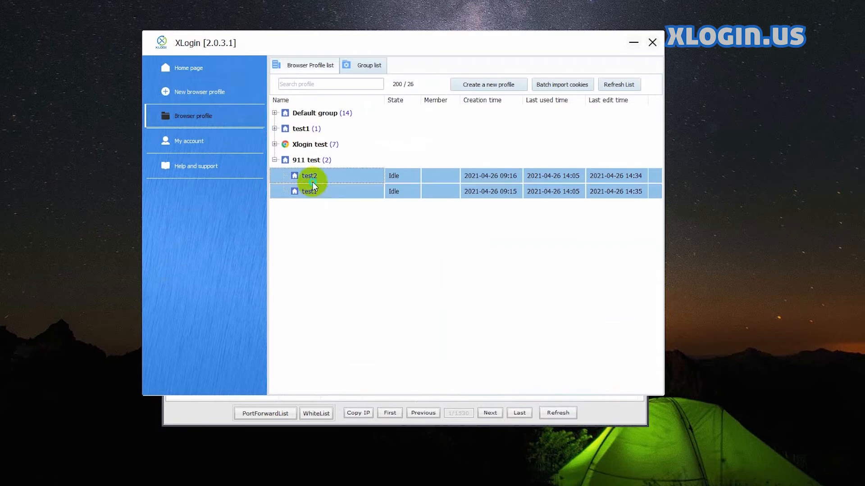
{"action": "double_click", "coordinate": [308, 176]}
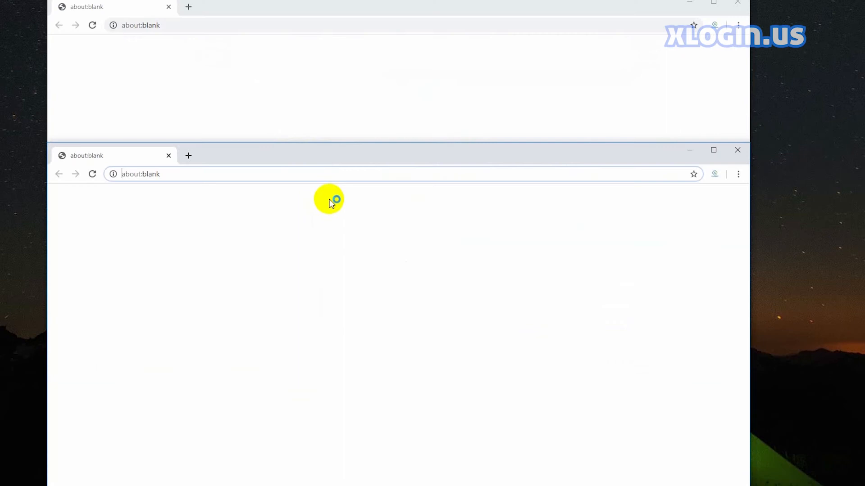
{"action": "type", "text": "whoer.net"}
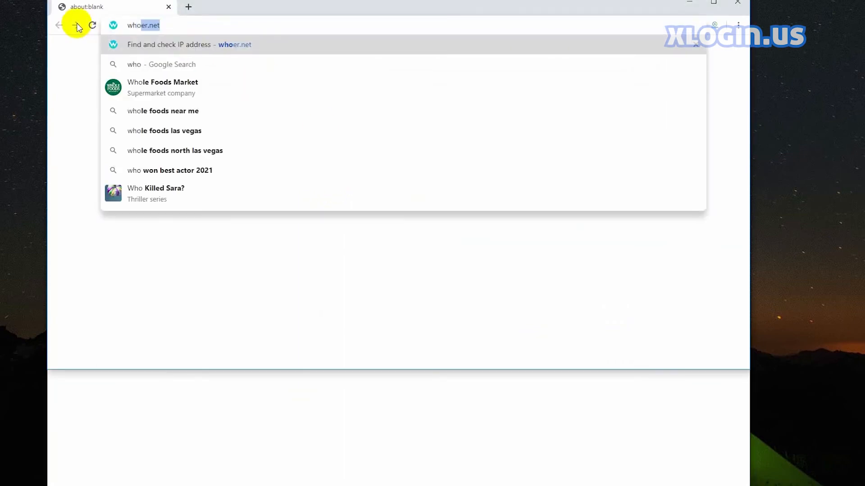
{"action": "type", "text": "whoer.net"}
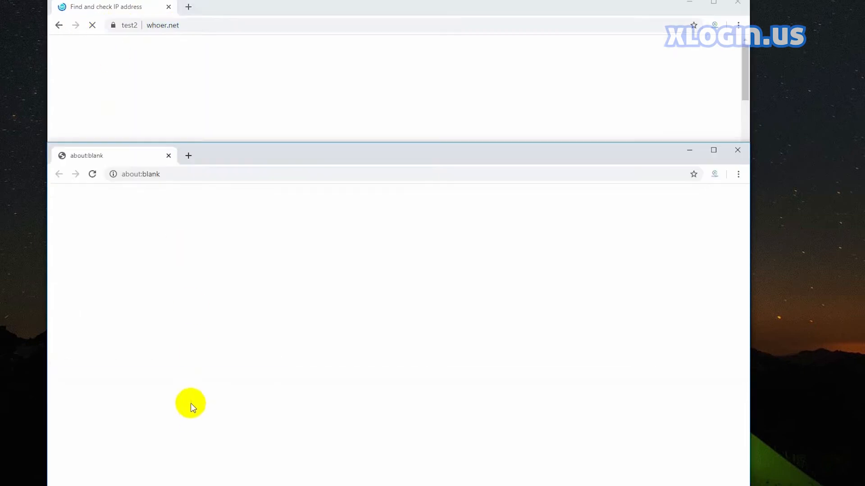
{"action": "type", "text": "https://whoer.net/"}
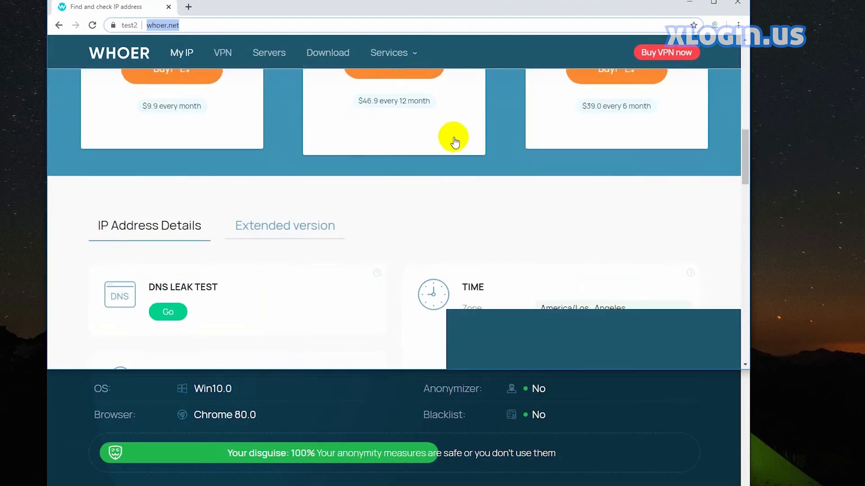
{"action": "scroll", "scroll_direction": "down", "scroll_amount": 3}
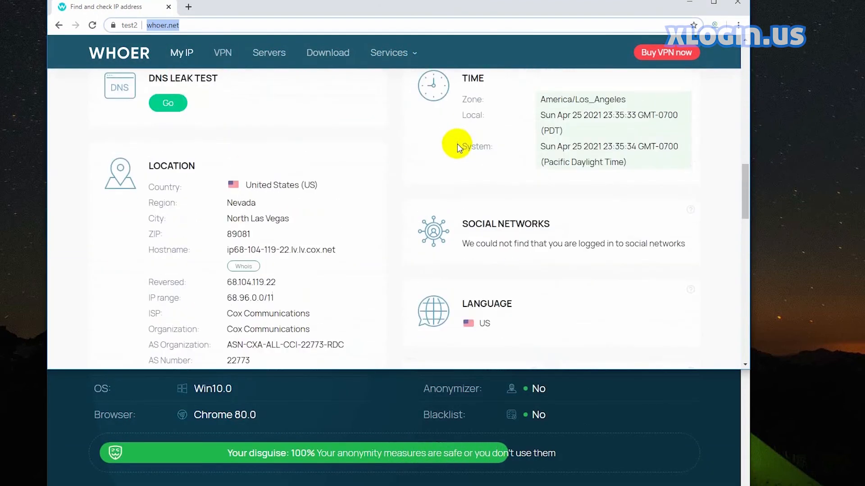
{"action": "scroll", "scroll_direction": "down", "scroll_amount": 3}
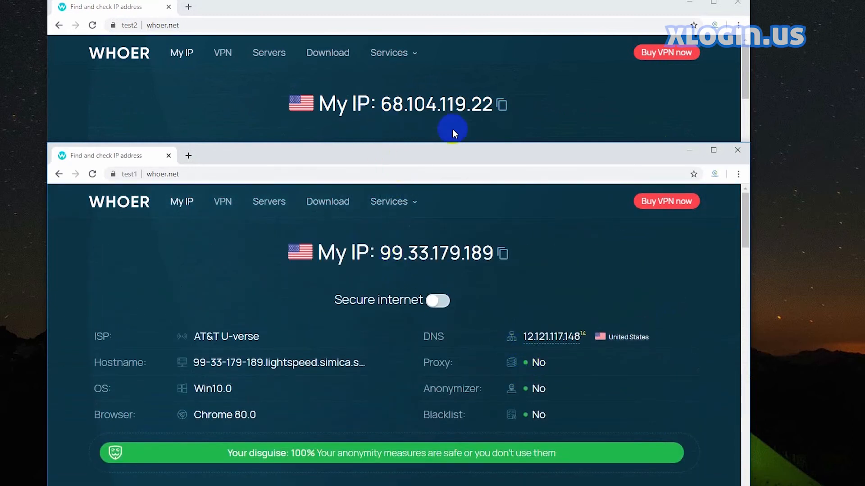
{"action": "mouse_move", "coordinate": [506, 291]}
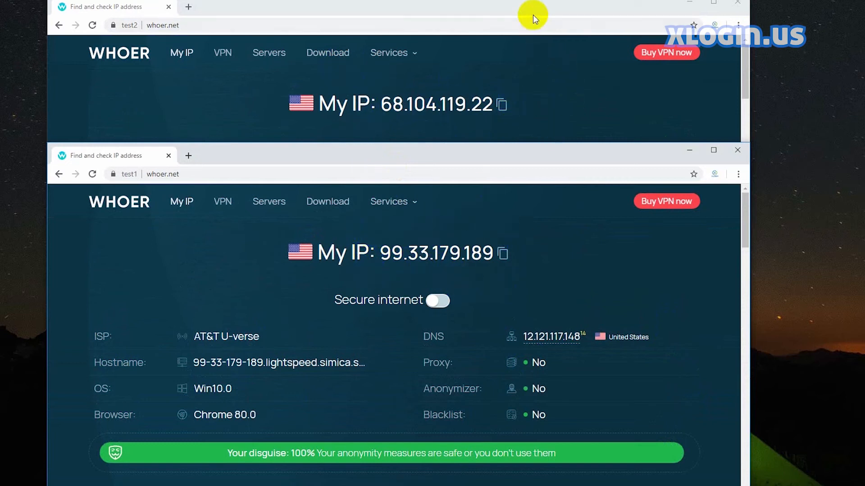
{"action": "mouse_move", "coordinate": [703, 159]}
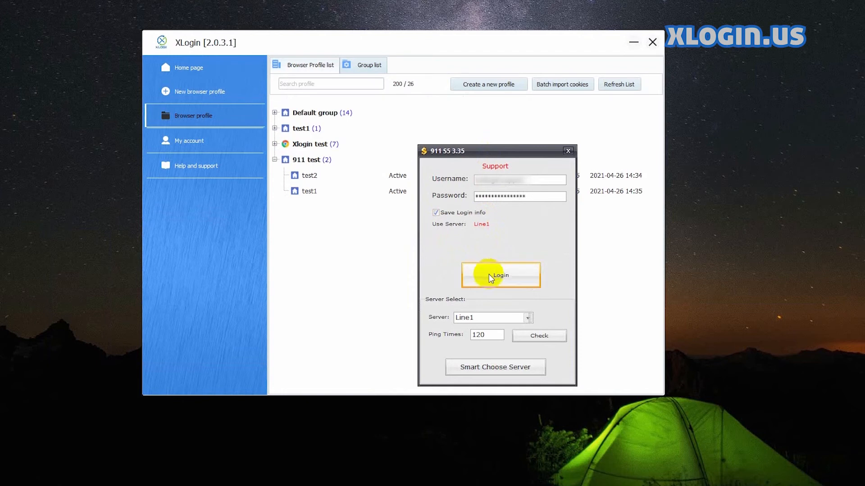
Log in to 911 S5, show the US ProxyList and the PortForwardList.
{"action": "left_click", "coordinate": [500, 275]}
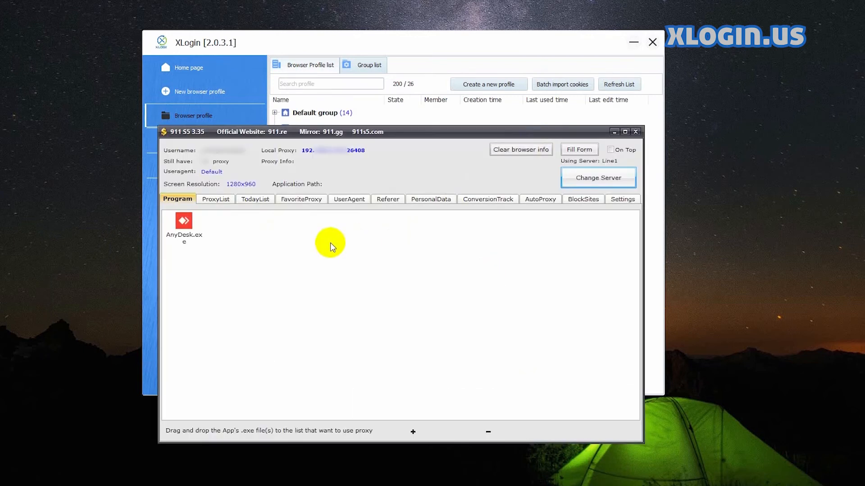
{"action": "left_click", "coordinate": [215, 199]}
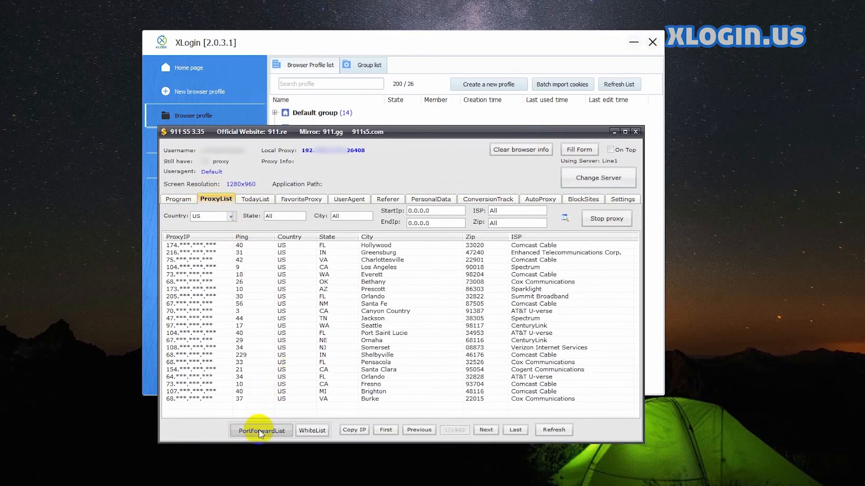
{"action": "left_click", "coordinate": [261, 430]}
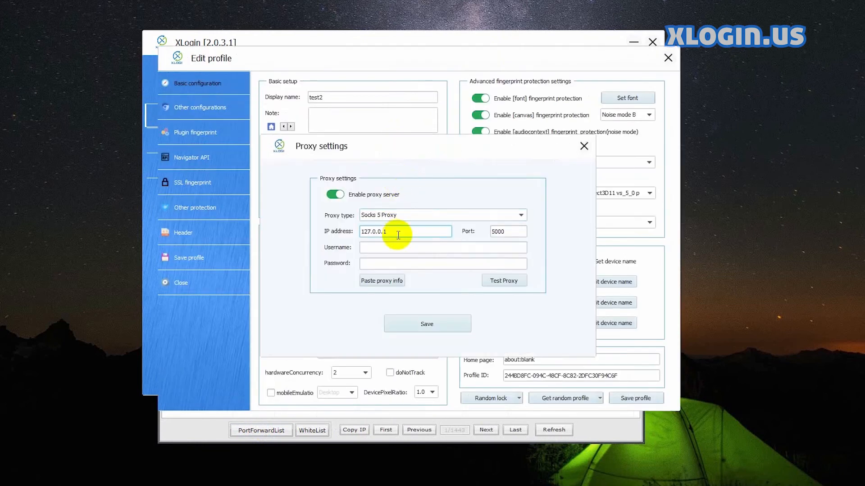
Test test2's 127.0.0.1:5000 proxy, dismiss the failed result and save the profile.
{"action": "left_click", "coordinate": [502, 281]}
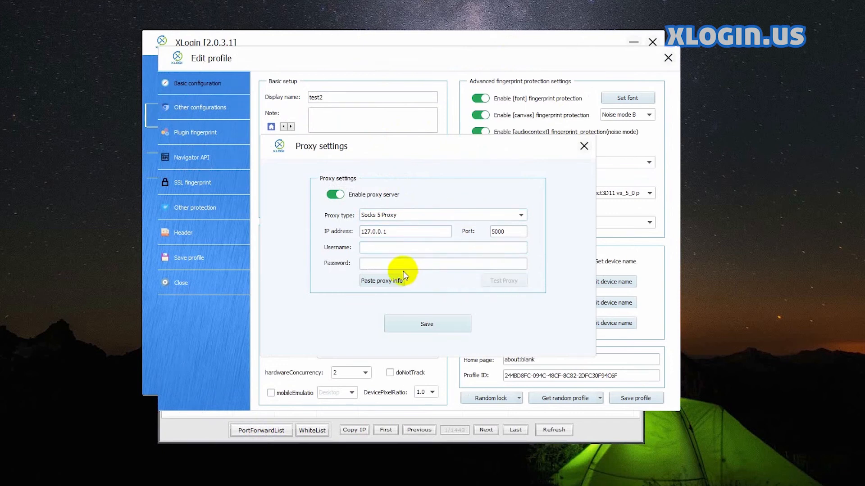
{"action": "left_click", "coordinate": [503, 281]}
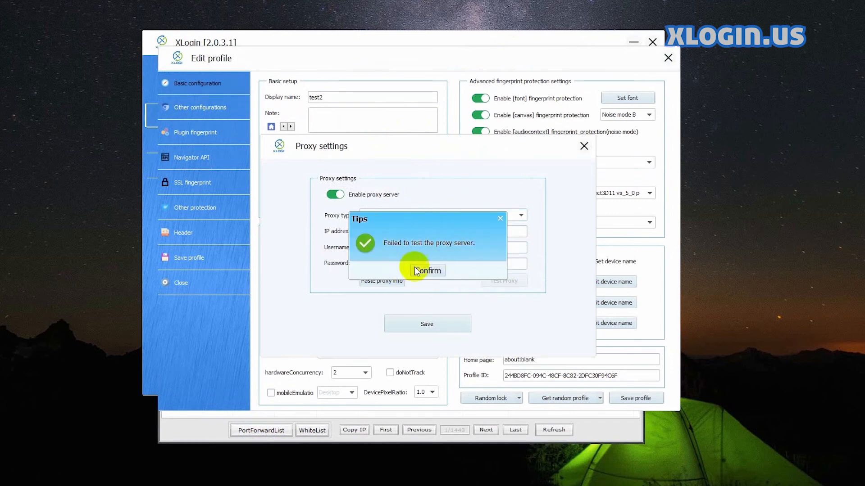
{"action": "left_click", "coordinate": [426, 271]}
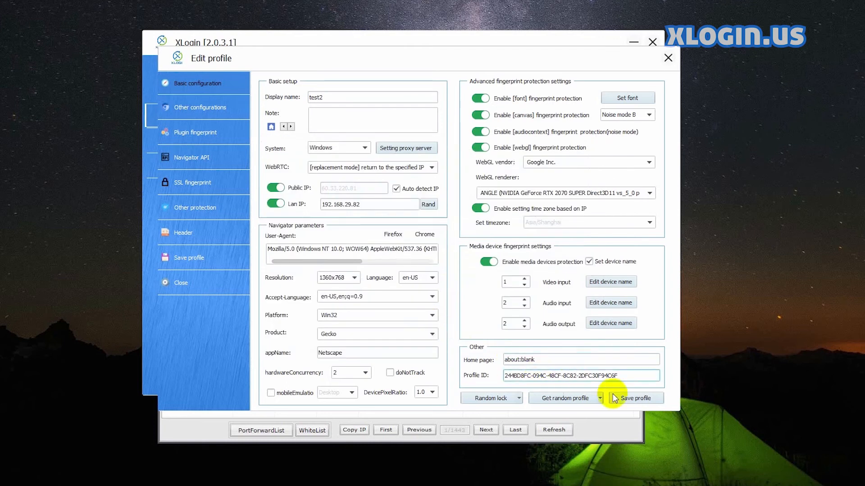
{"action": "left_click", "coordinate": [634, 397]}
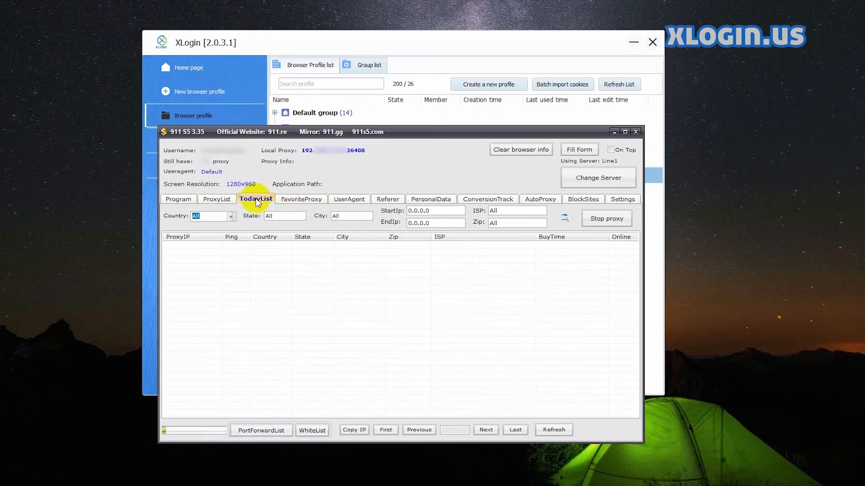
Forward the North Las Vegas and Escondido proxies from TodayList to local ports and view the PortForwardList.
{"action": "left_click", "coordinate": [255, 198]}
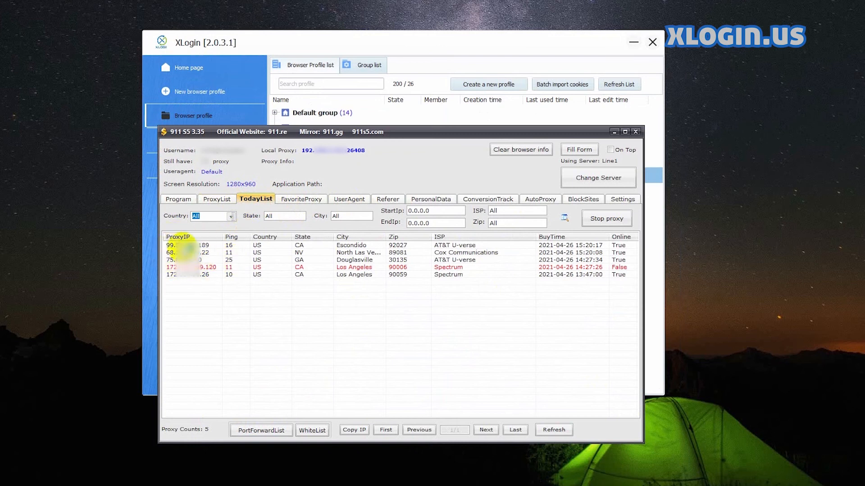
{"action": "right_click", "coordinate": [198, 253]}
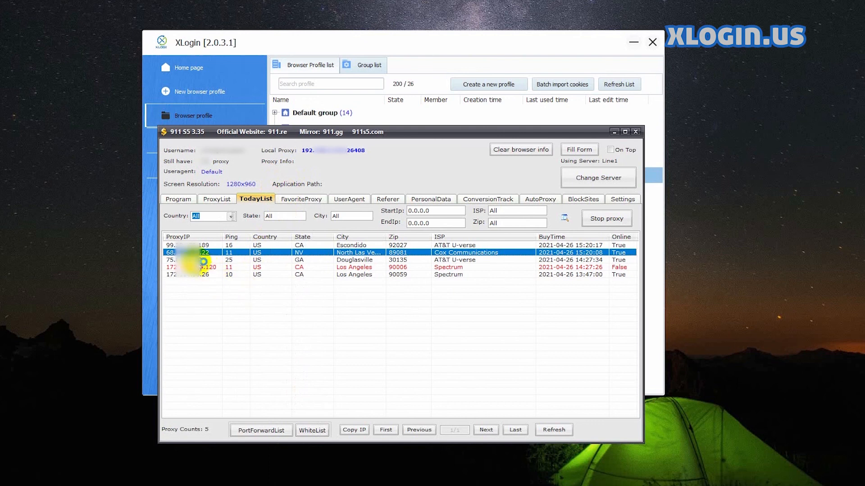
{"action": "right_click", "coordinate": [190, 245]}
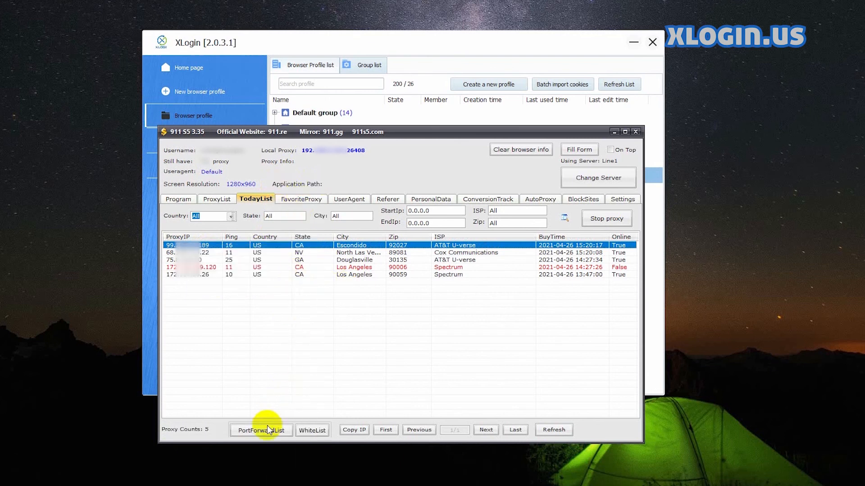
{"action": "left_click", "coordinate": [261, 430]}
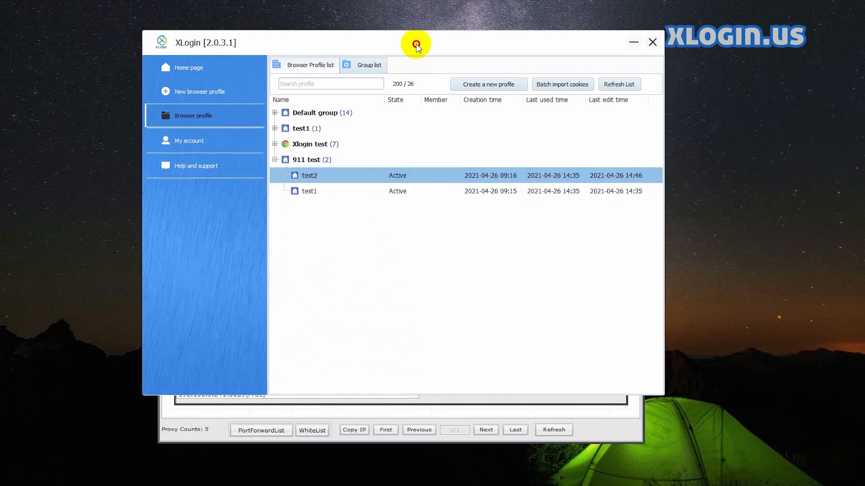
Test profile test2's proxy on 127.0.0.1:5000 and confirm it resolves to North Las Vegas, US.
{"action": "right_click", "coordinate": [309, 175]}
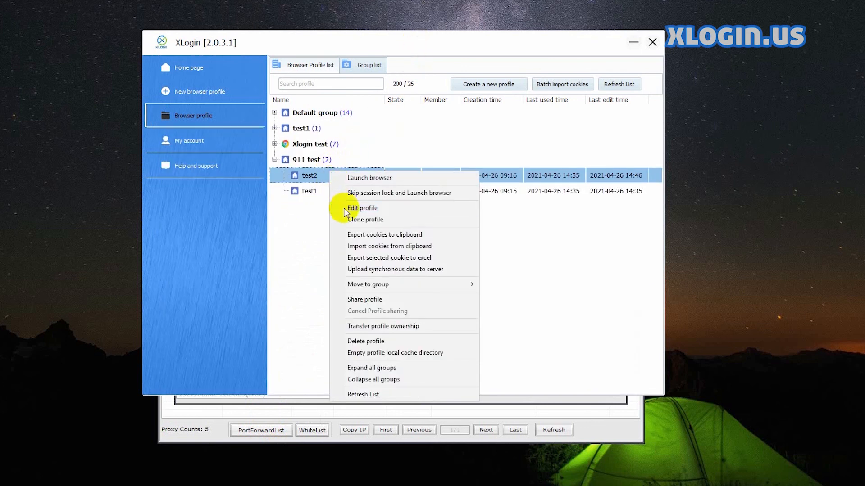
{"action": "left_click", "coordinate": [362, 208]}
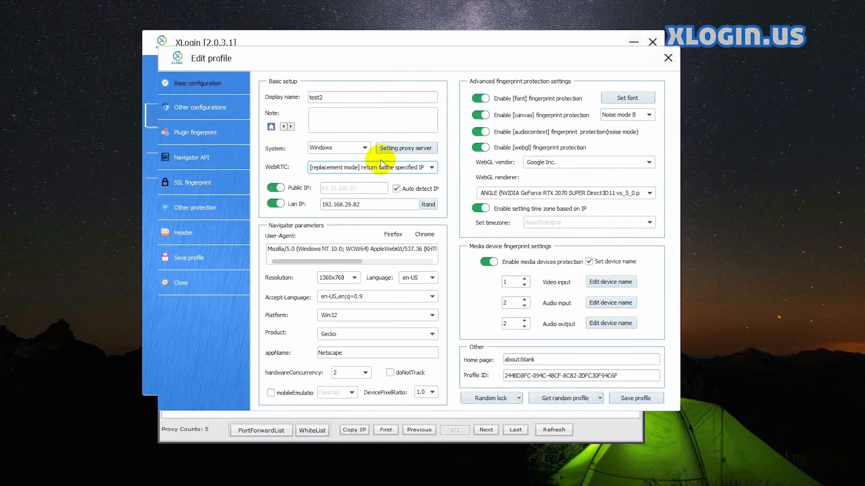
{"action": "left_click", "coordinate": [405, 148]}
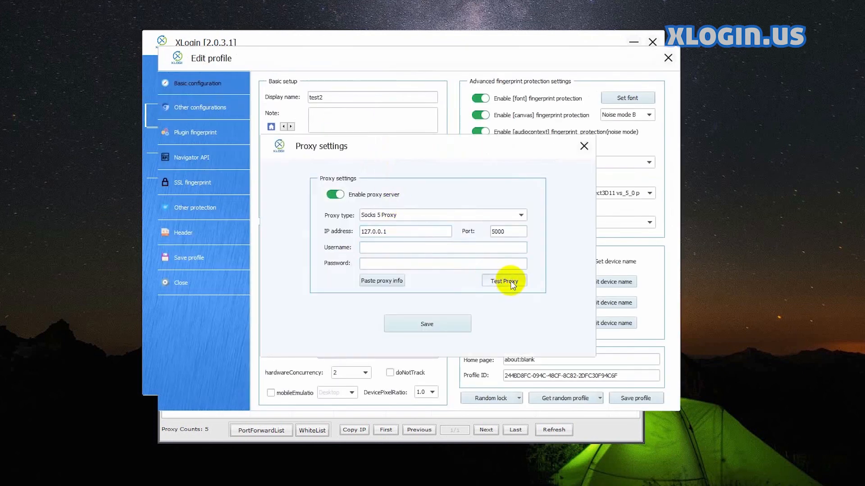
{"action": "left_click", "coordinate": [503, 282]}
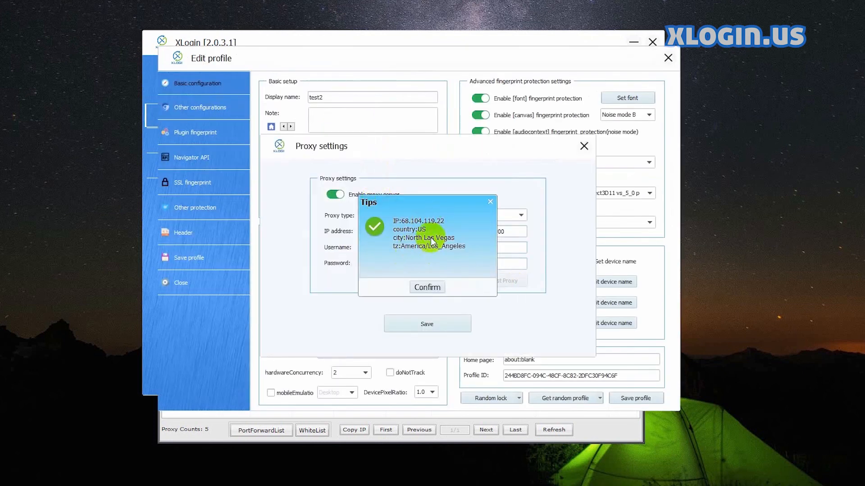
{"action": "left_click", "coordinate": [426, 286]}
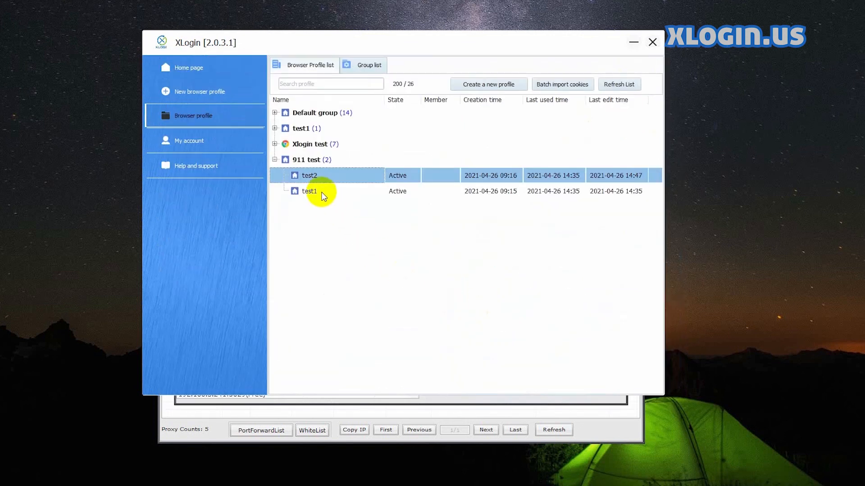
Test profile test1's proxy on 127.0.0.1:5001 as Escondido, US, and save its settings.
{"action": "left_click", "coordinate": [309, 191]}
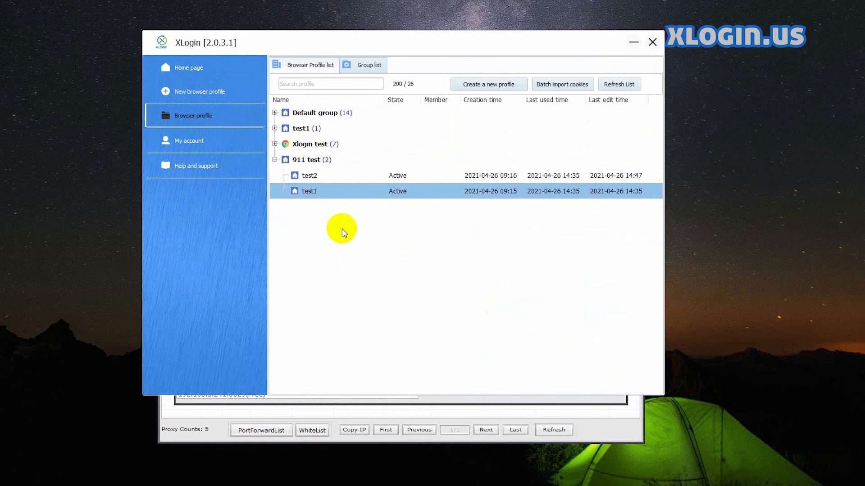
{"action": "double_click", "coordinate": [309, 191]}
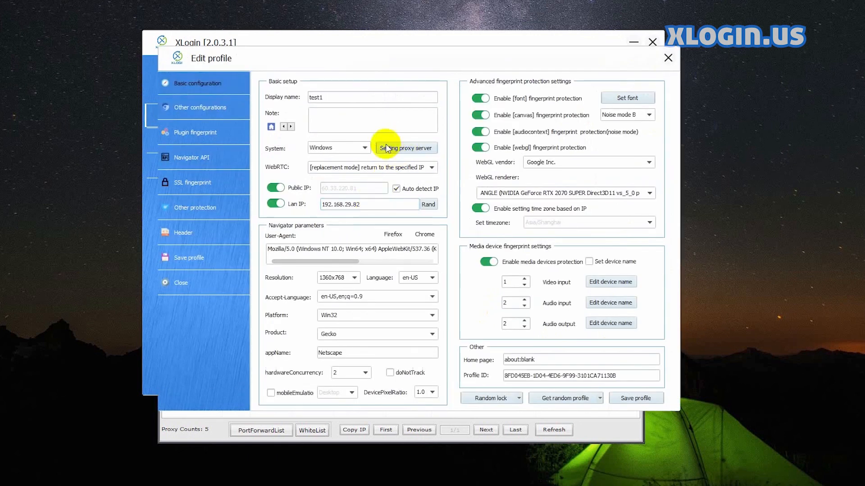
{"action": "left_click", "coordinate": [404, 148]}
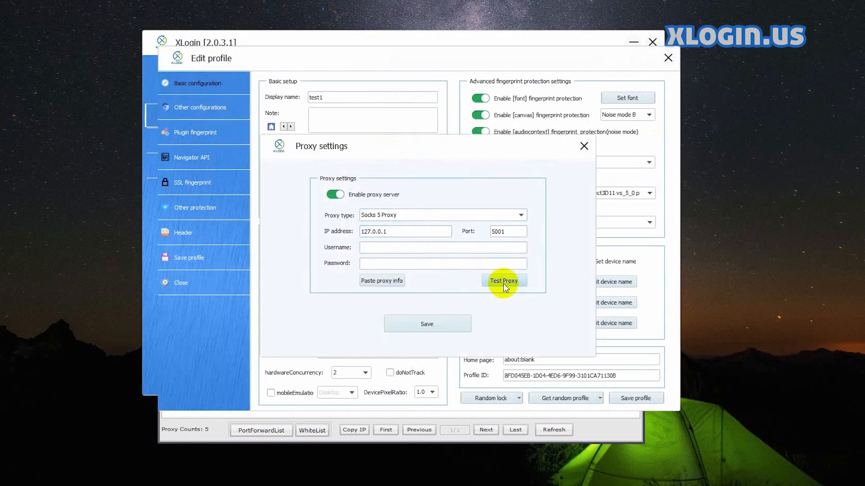
{"action": "left_click", "coordinate": [502, 281]}
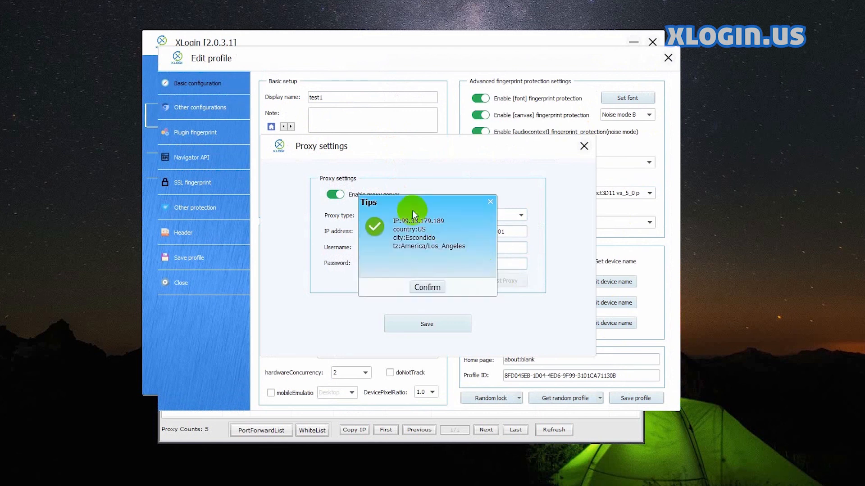
{"action": "left_click", "coordinate": [426, 286]}
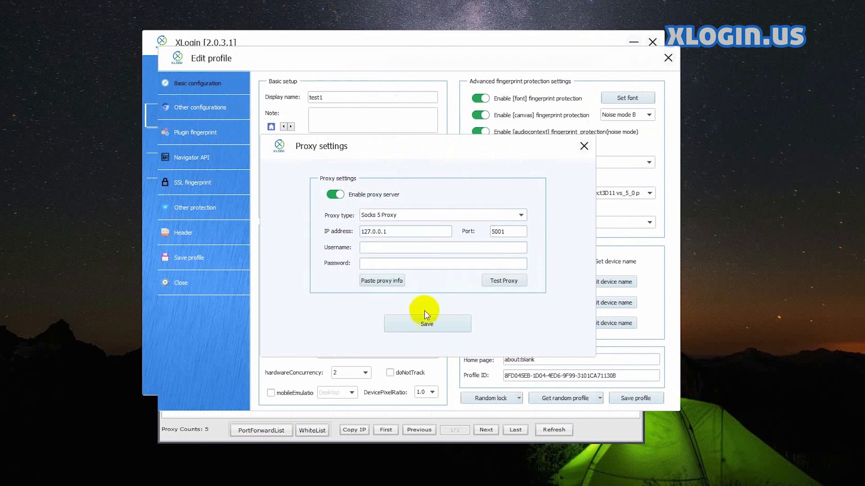
{"action": "left_click", "coordinate": [426, 323]}
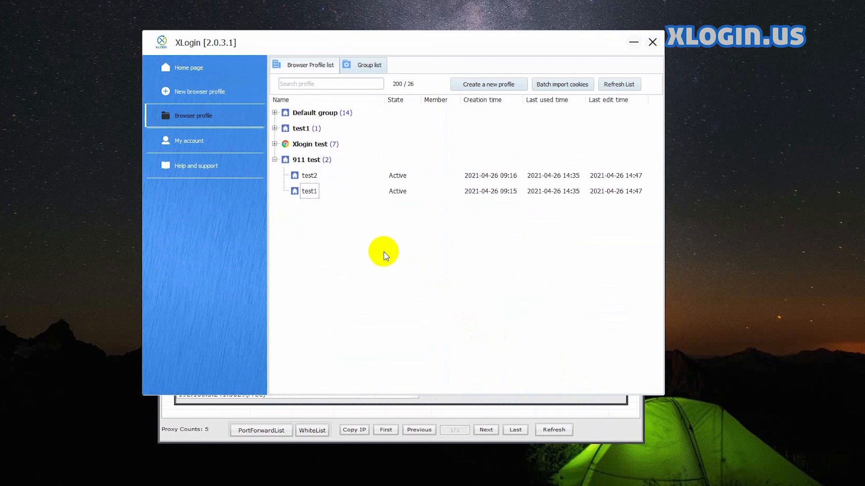
{"action": "mouse_move", "coordinate": [354, 384]}
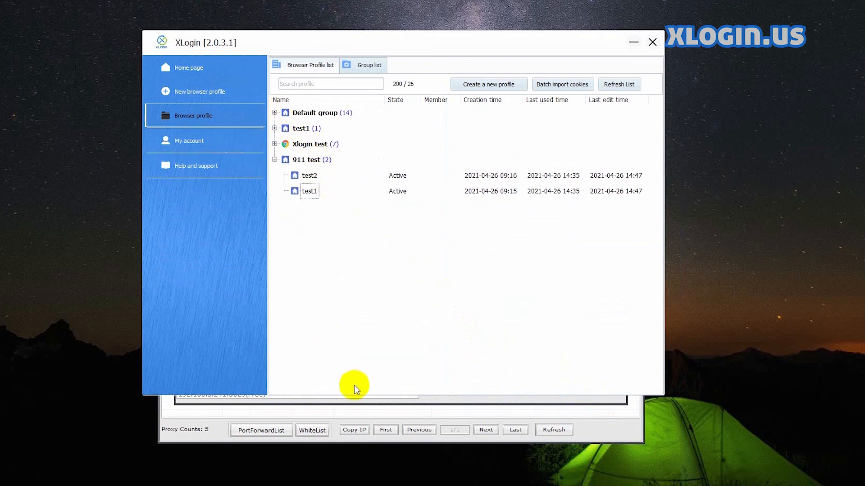
{"action": "left_click", "coordinate": [261, 429]}
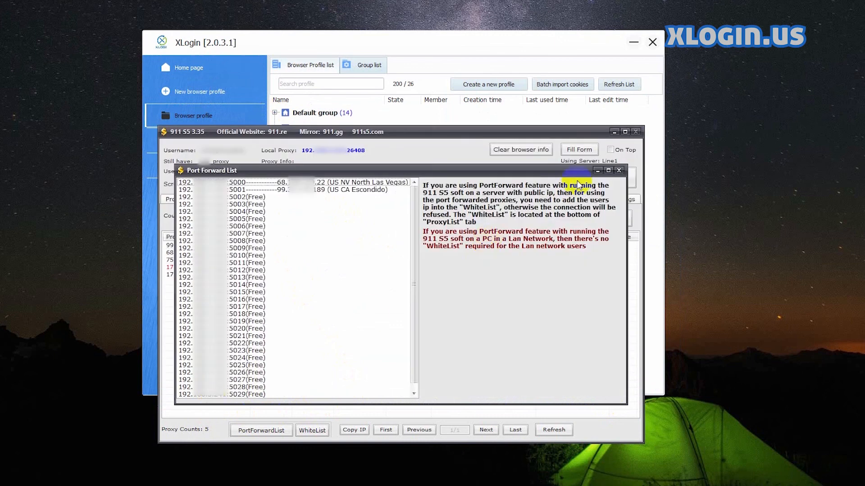
{"action": "mouse_move", "coordinate": [576, 190]}
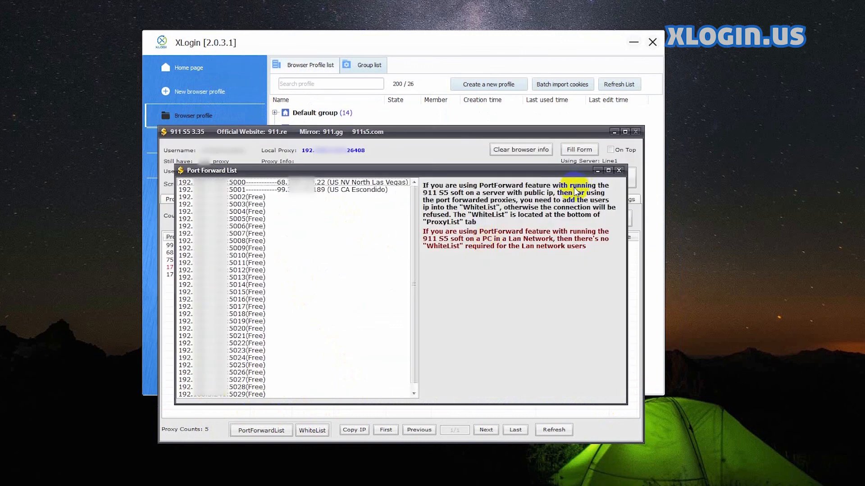